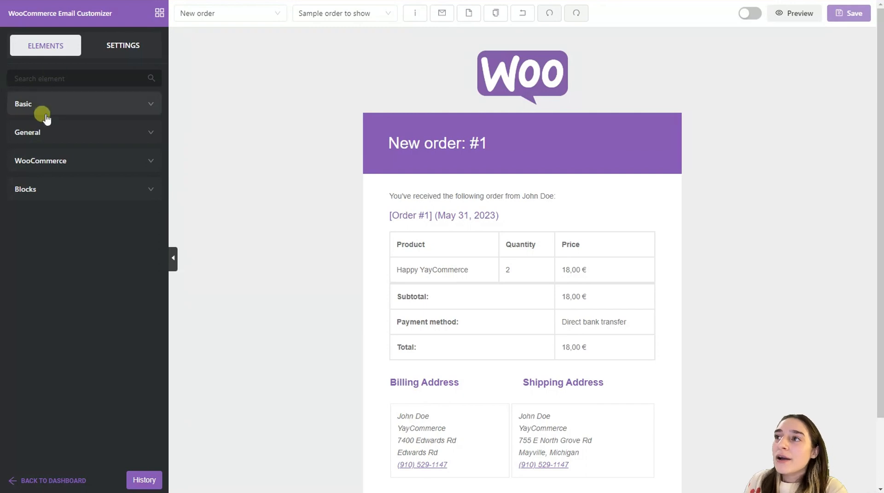
{"action": "mouse_move", "coordinate": [31, 125]}
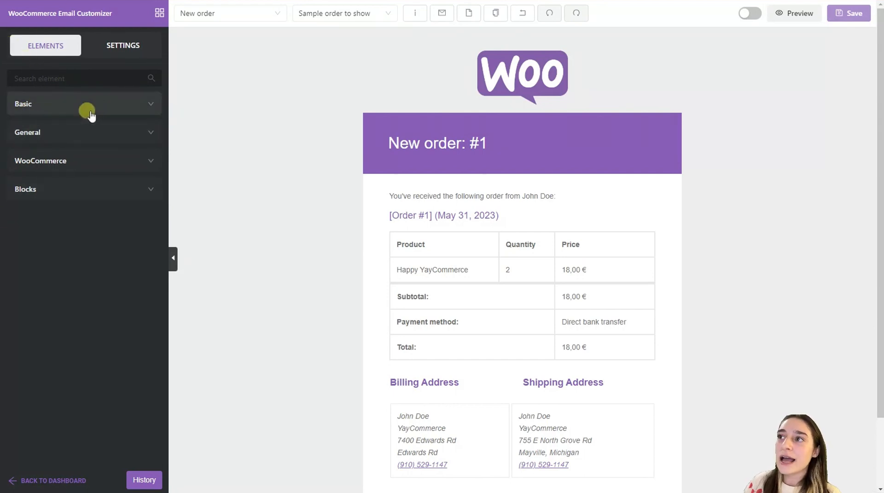
{"action": "mouse_move", "coordinate": [118, 105]}
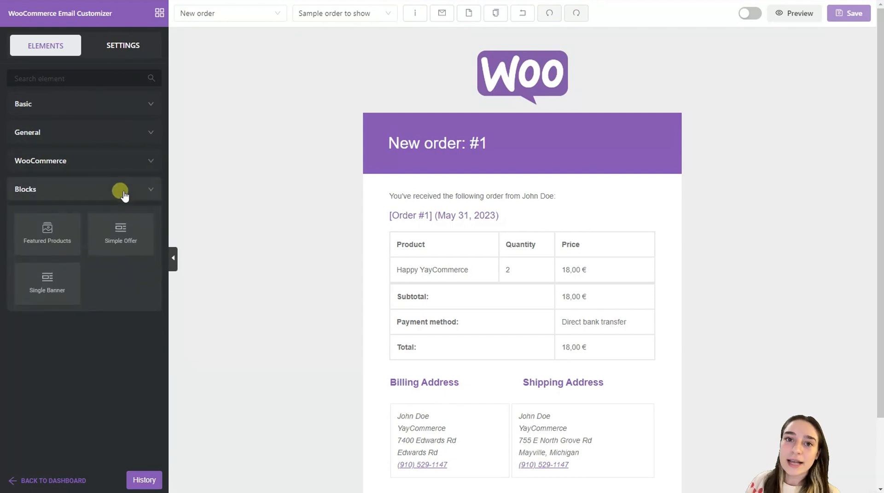
Expand the Basic element category to list Logo, Email Heading, Button, Text and more
{"action": "left_click", "coordinate": [119, 189]}
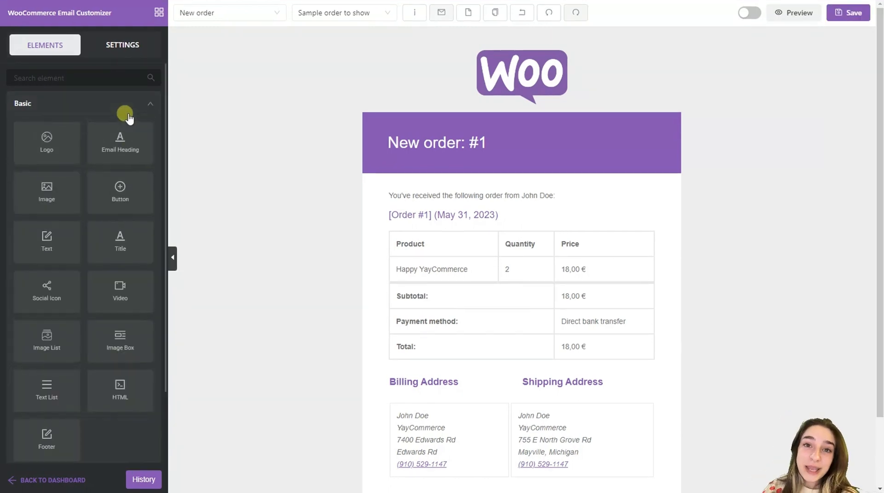
{"action": "mouse_move", "coordinate": [56, 168]}
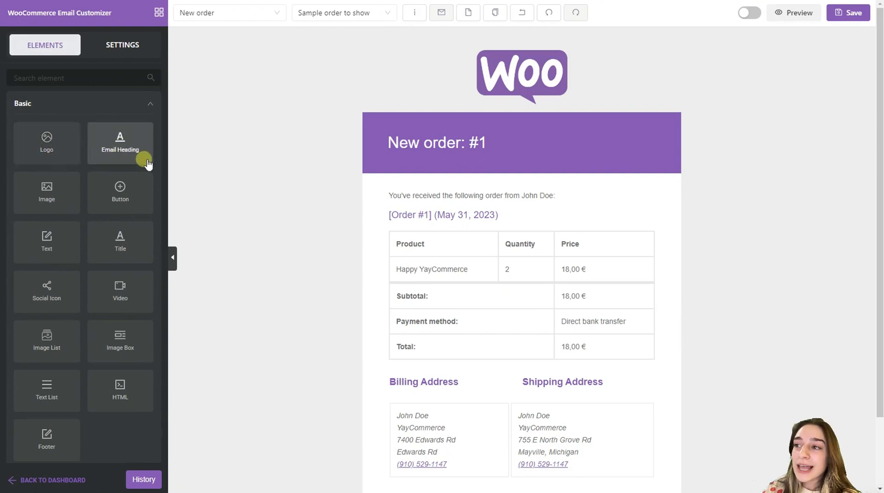
{"action": "mouse_move", "coordinate": [66, 178]}
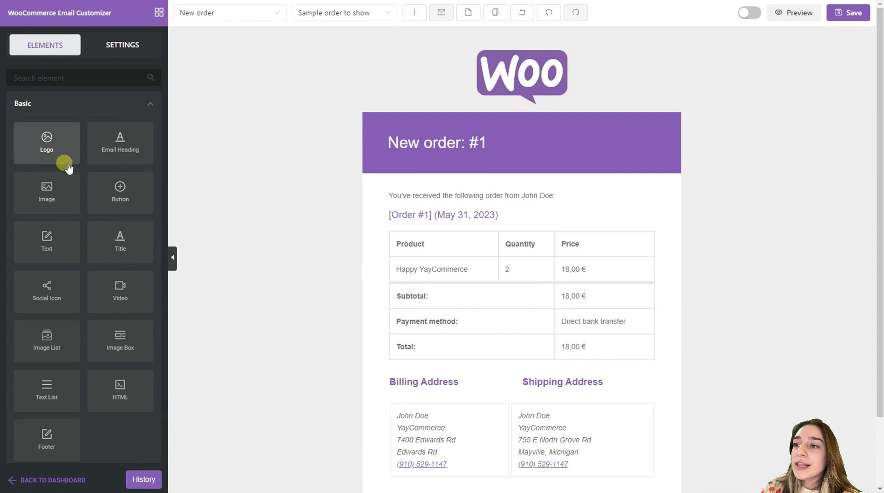
{"action": "left_click_drag", "start_coordinate": [46, 142], "coordinate": [85, 158]}
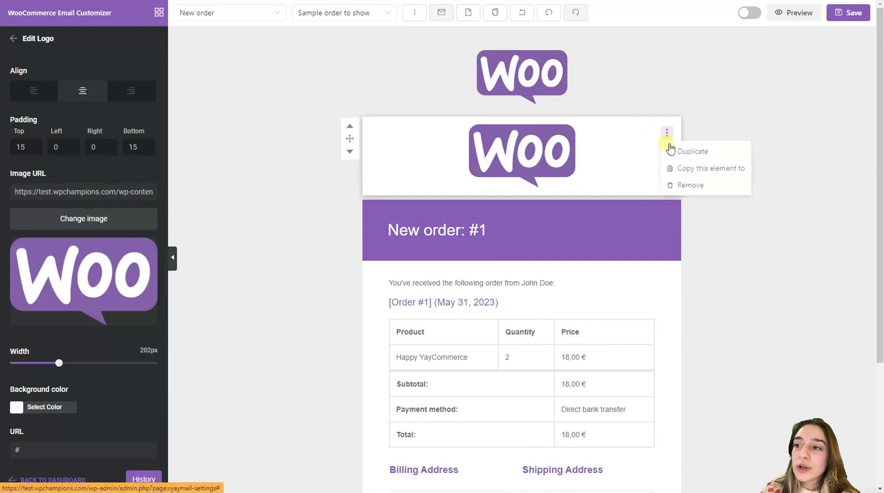
{"action": "left_click", "coordinate": [690, 185]}
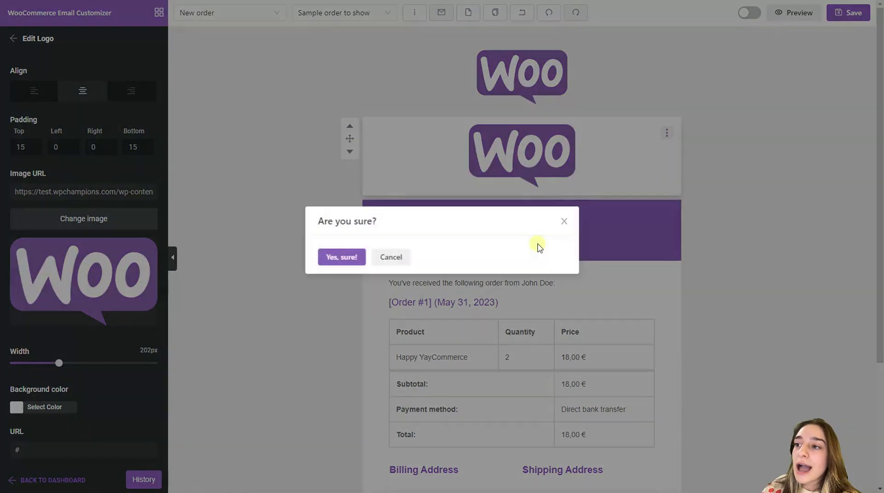
{"action": "left_click", "coordinate": [341, 258]}
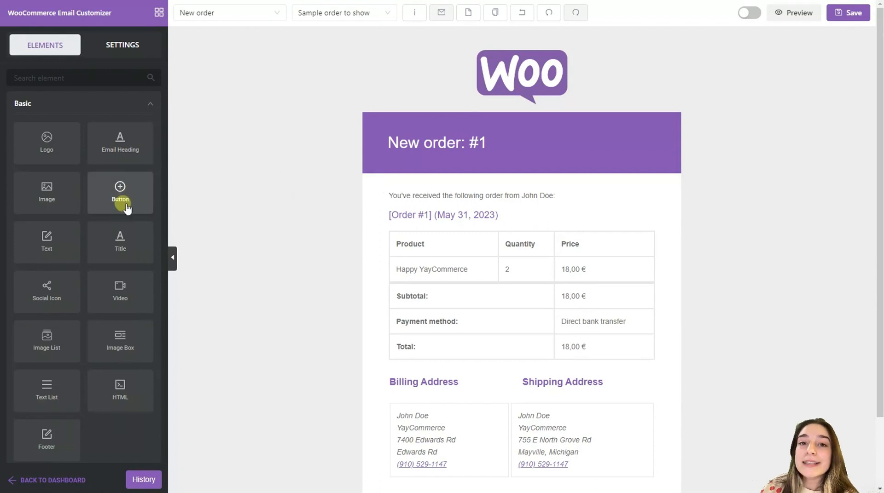
Add a button labelled 'Contact Us' below the order introduction line
{"action": "left_click_drag", "start_coordinate": [120, 193], "coordinate": [482, 224]}
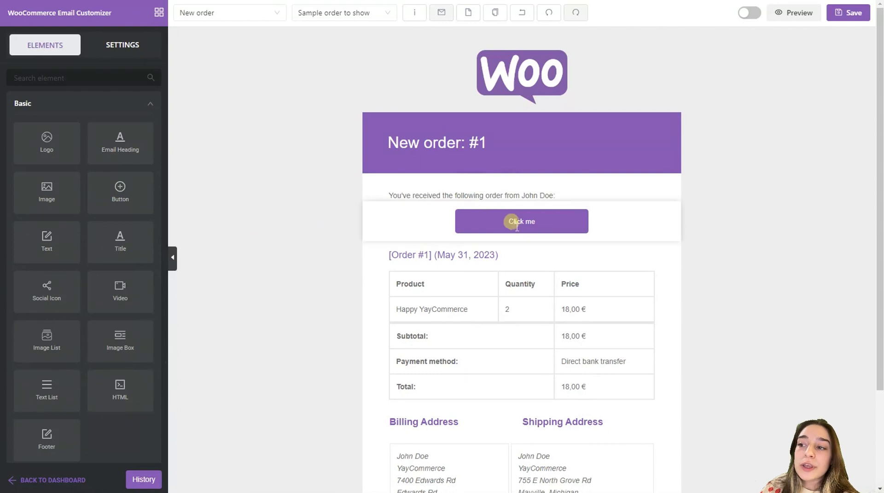
{"action": "left_click", "coordinate": [521, 222]}
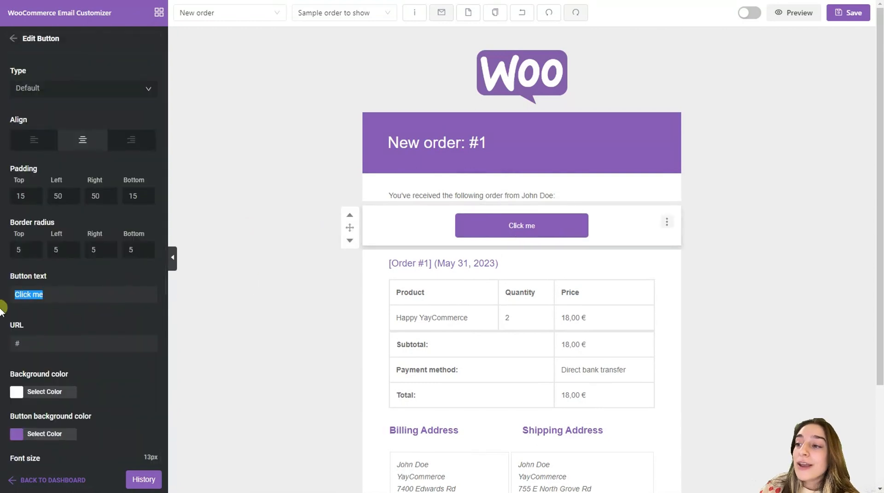
{"action": "type", "text": "Contact Us"}
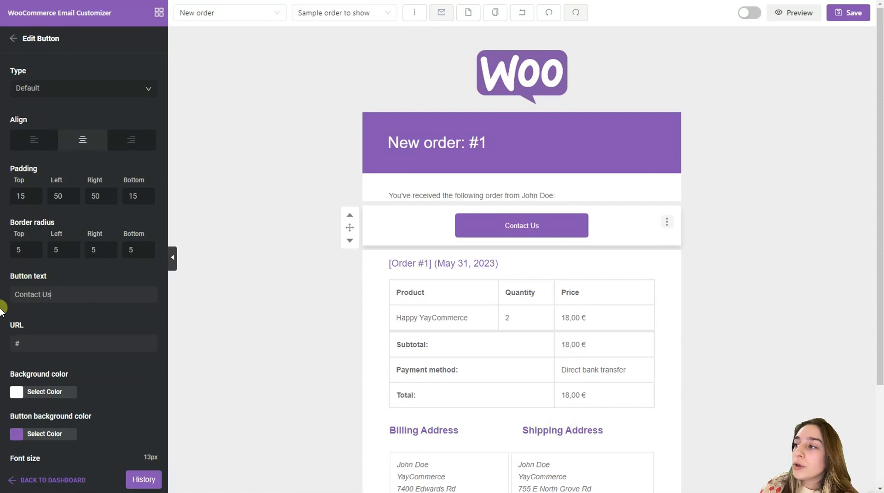
{"action": "mouse_move", "coordinate": [187, 255]}
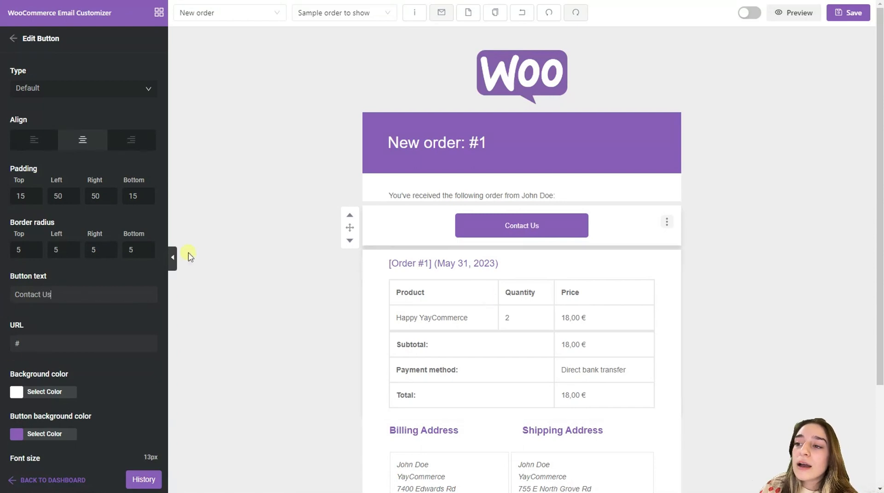
{"action": "left_click", "coordinate": [12, 38]}
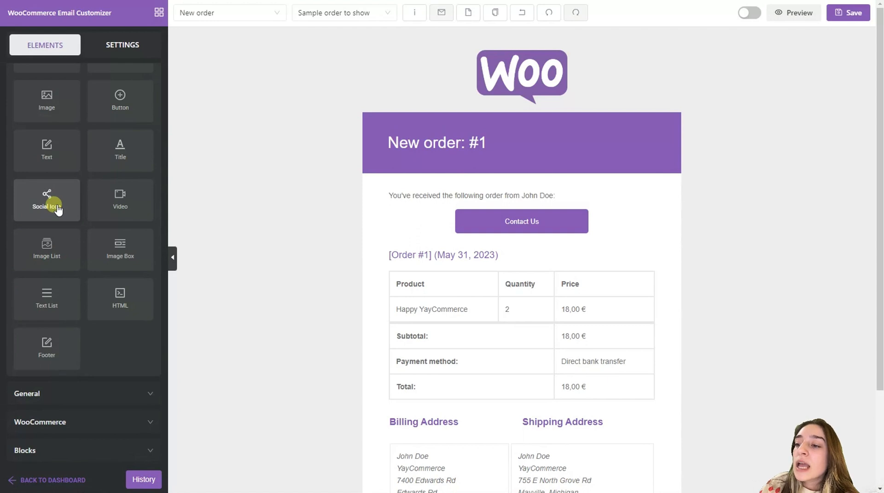
{"action": "mouse_move", "coordinate": [48, 216]}
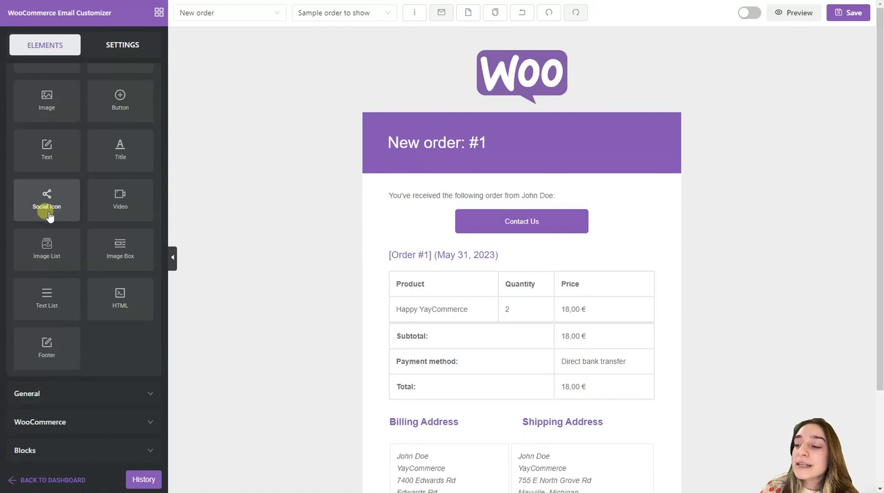
Place a two-column Text List block beneath the Contact Us button
{"action": "left_click_drag", "start_coordinate": [46, 300], "coordinate": [448, 350]}
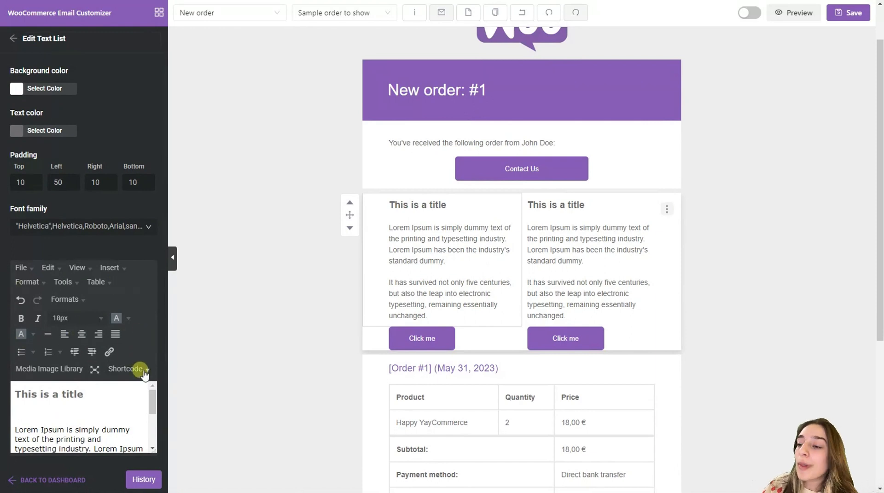
{"action": "left_click", "coordinate": [12, 39]}
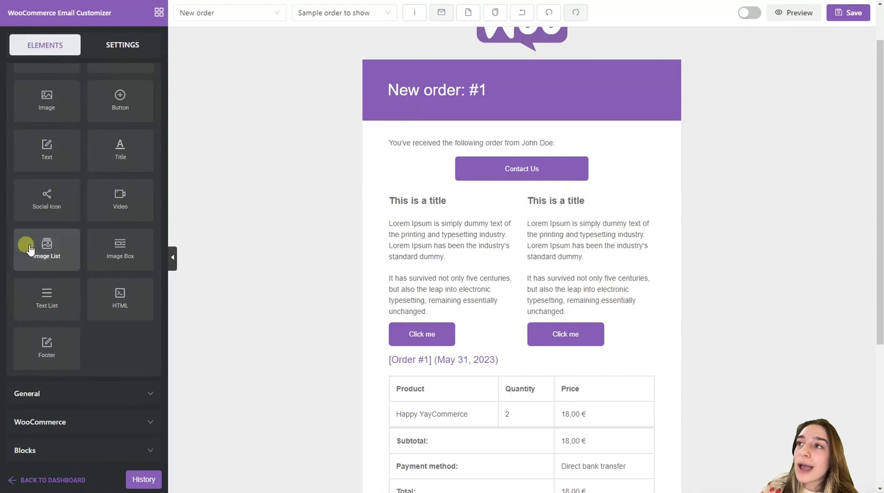
{"action": "mouse_move", "coordinate": [124, 226]}
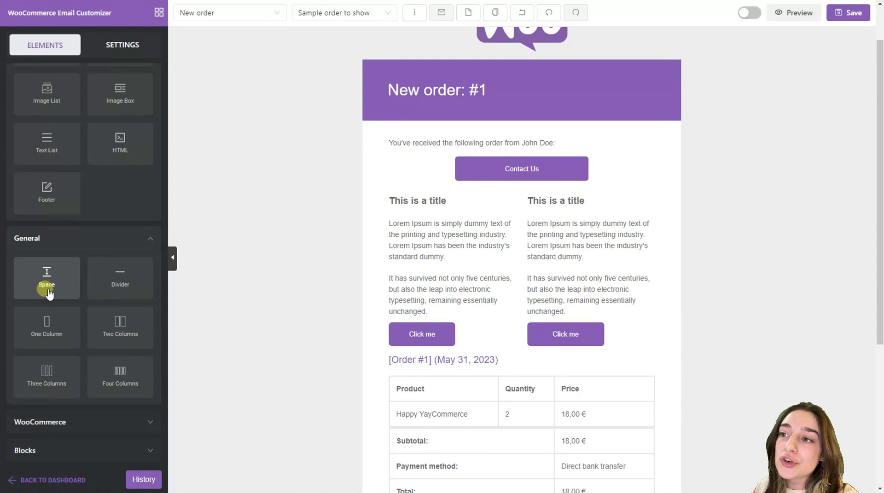
Insert a 43px spacer and a divider line below the Contact Us button
{"action": "left_click_drag", "start_coordinate": [46, 278], "coordinate": [504, 205]}
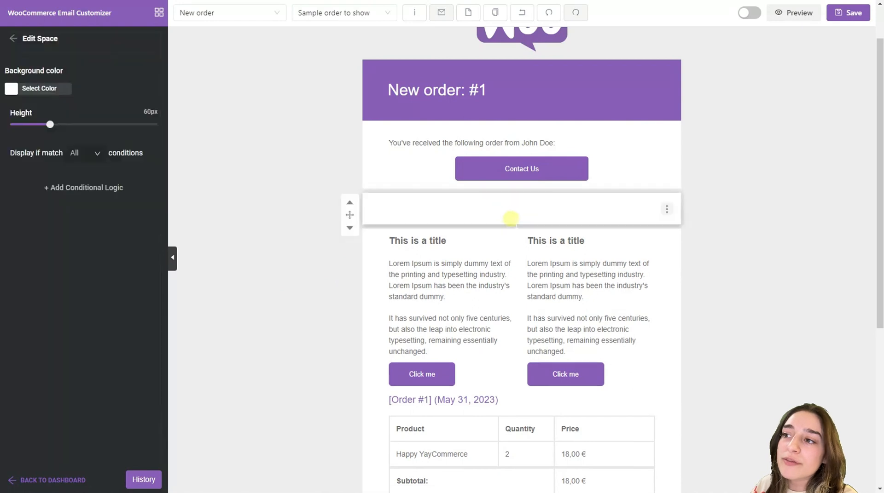
{"action": "left_click_drag", "start_coordinate": [50, 125], "coordinate": [37, 125]}
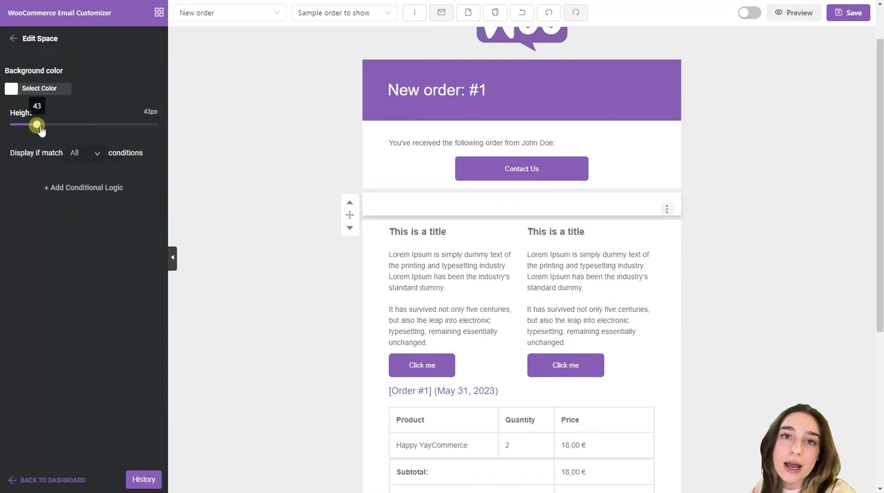
{"action": "left_click_drag", "start_coordinate": [38, 125], "coordinate": [46, 125]}
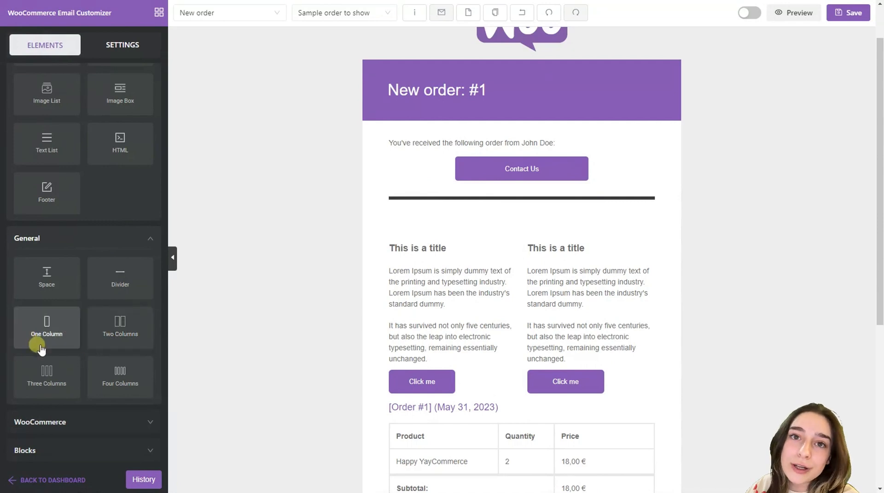
{"action": "mouse_move", "coordinate": [120, 377]}
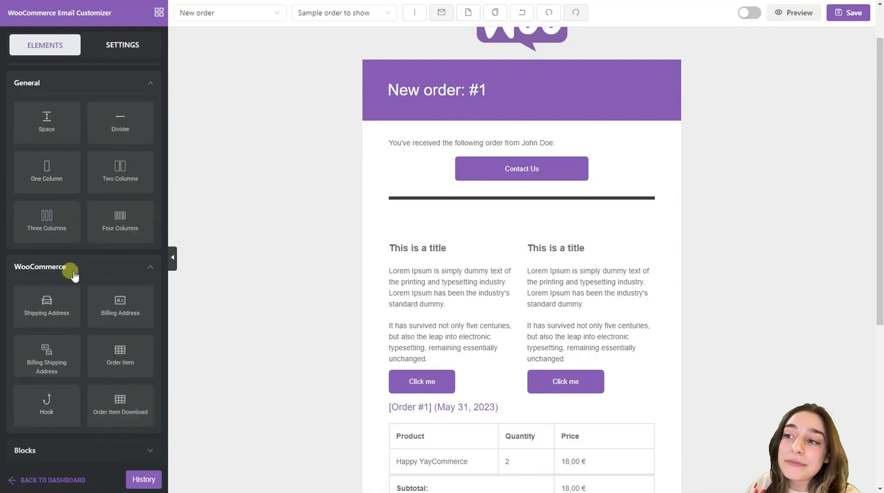
Inspect the Order Item table settings and browse the WooCommerce order elements
{"action": "scroll", "scroll_direction": "down", "scroll_amount": 3}
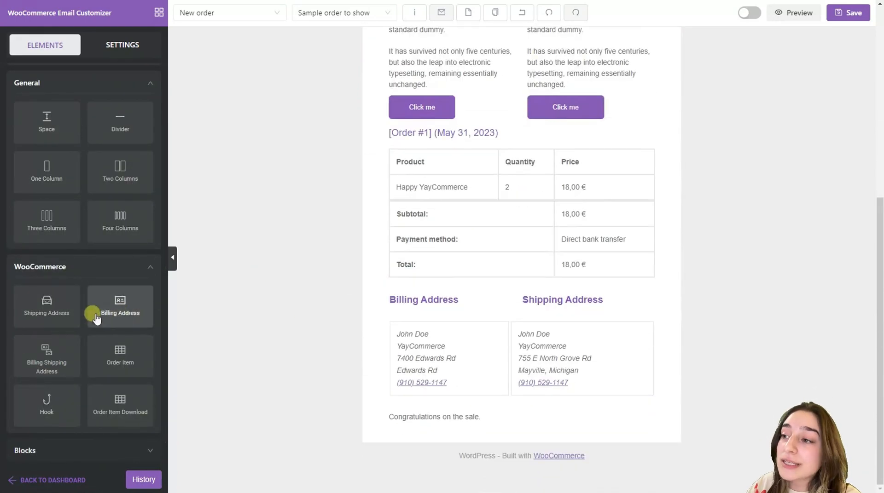
{"action": "mouse_move", "coordinate": [357, 339]}
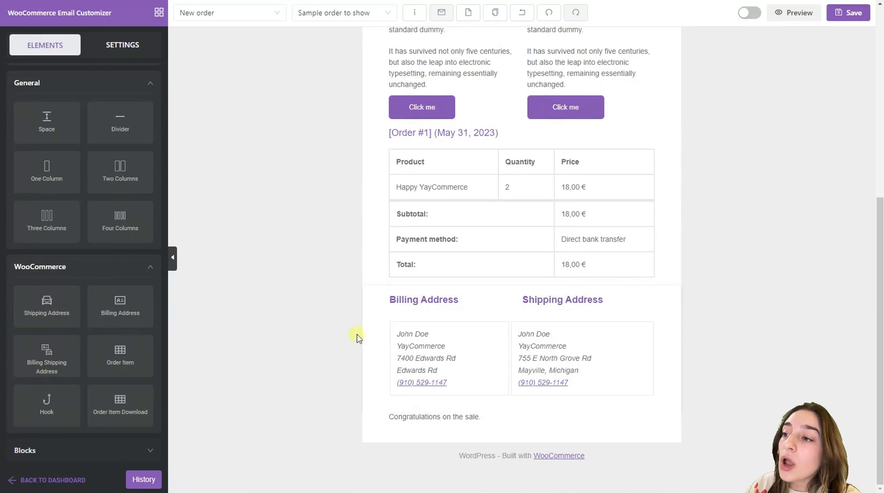
{"action": "mouse_move", "coordinate": [134, 369]}
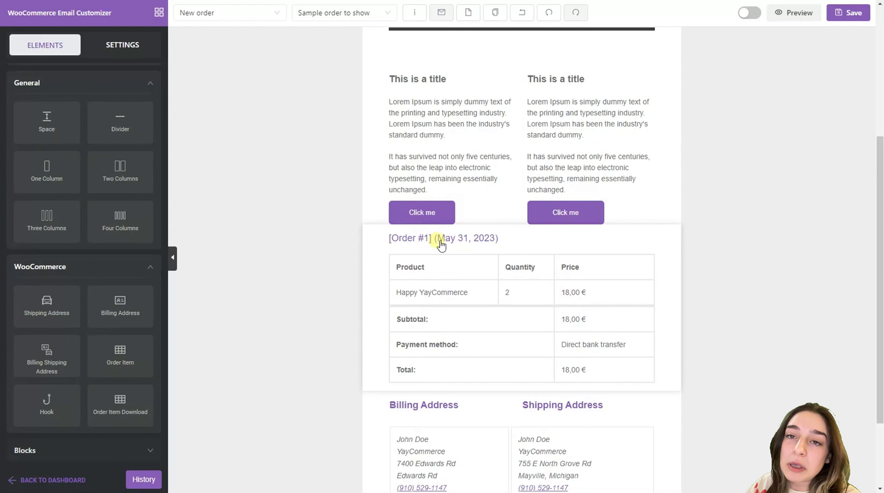
{"action": "left_click", "coordinate": [442, 241]}
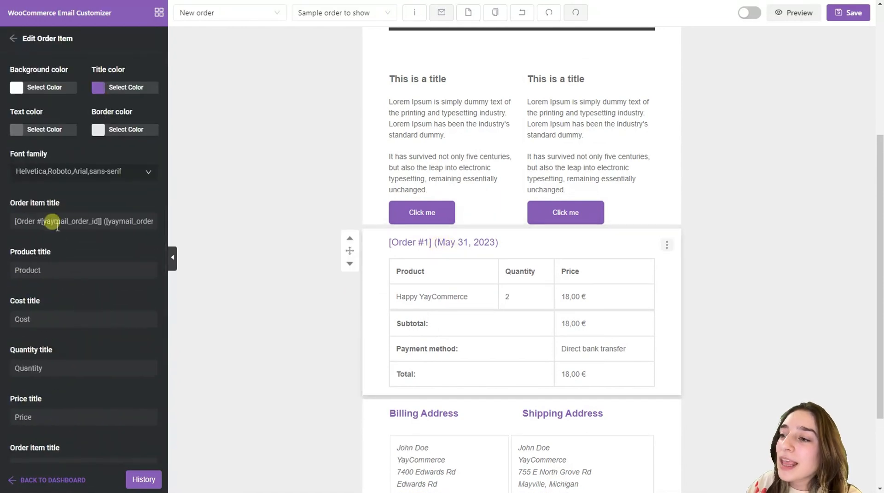
{"action": "left_click", "coordinate": [12, 39]}
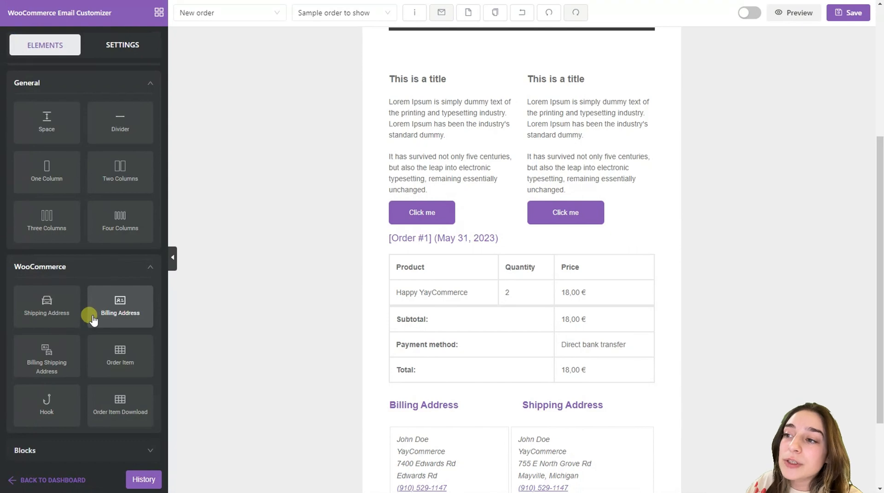
{"action": "scroll", "scroll_direction": "down", "scroll_amount": 3}
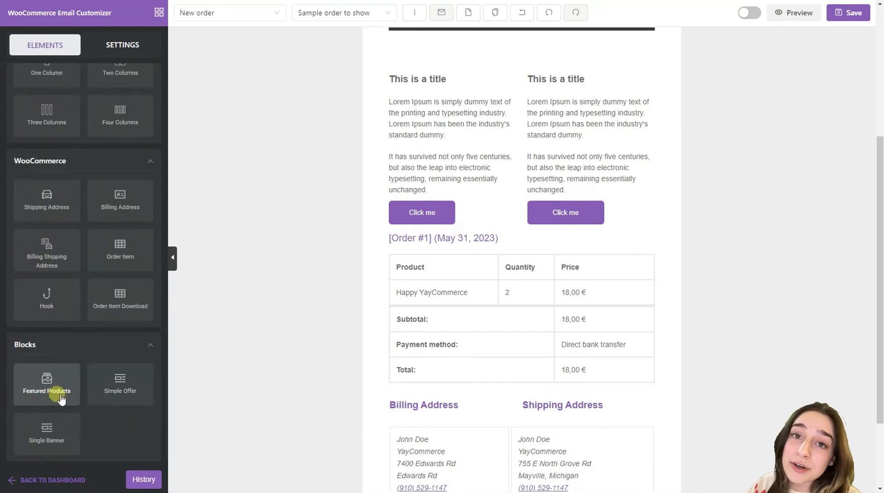
{"action": "mouse_move", "coordinate": [77, 433]}
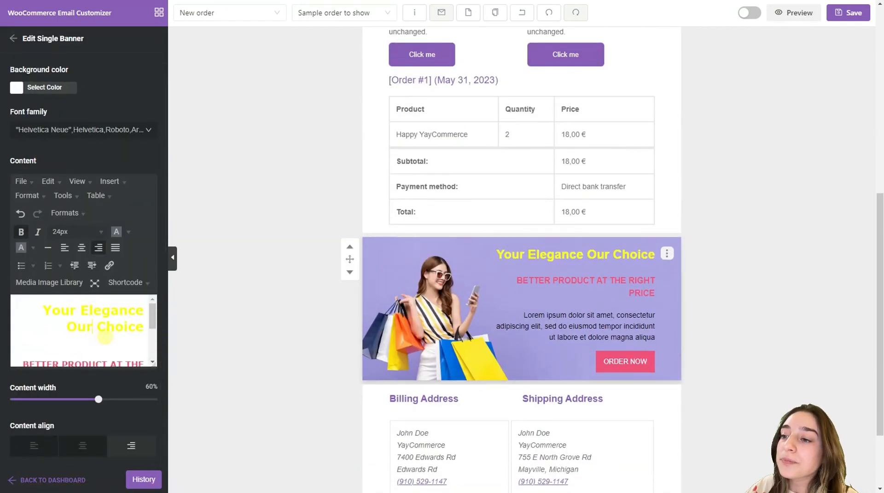
Scroll the email down to view the 'Your Elegance Our Choice' banner
{"action": "scroll", "scroll_direction": "down", "scroll_amount": 3}
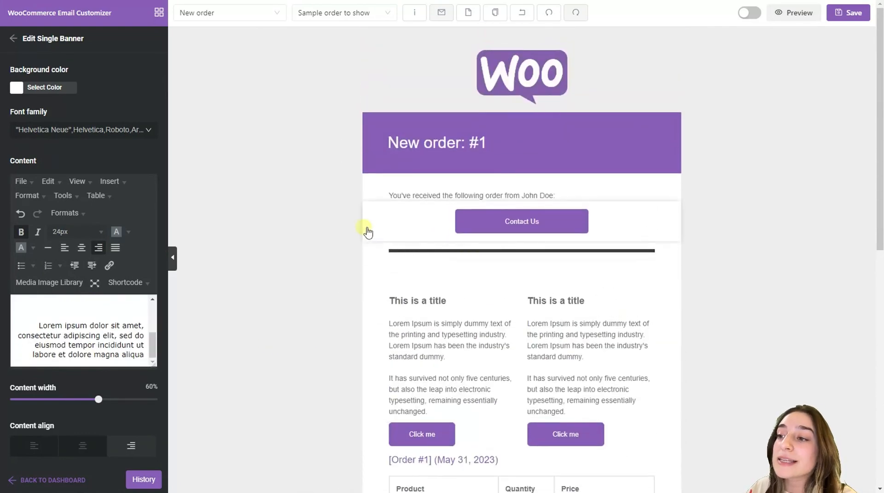
{"action": "mouse_move", "coordinate": [728, 40]}
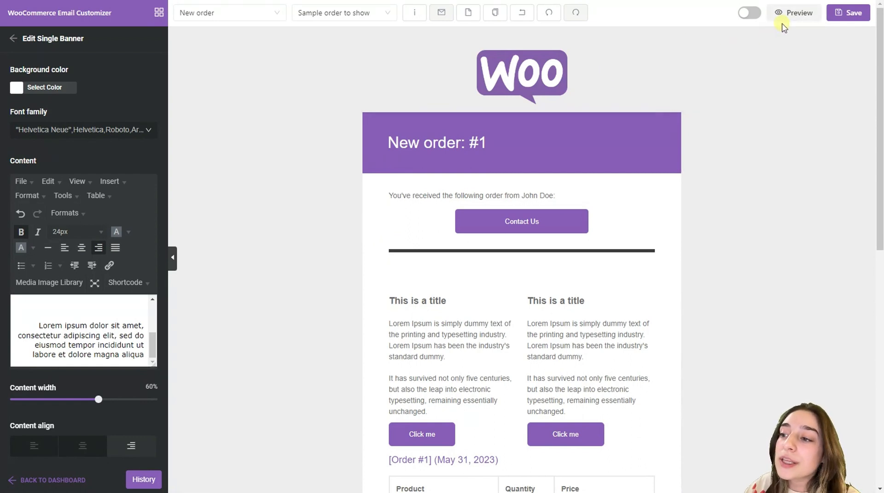
Preview the email on desktop and mobile, then close the preview
{"action": "left_click", "coordinate": [796, 12]}
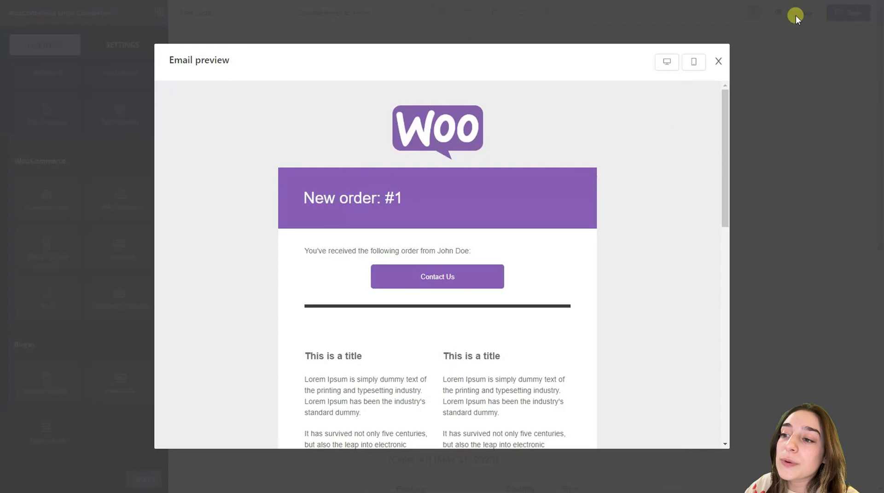
{"action": "scroll", "scroll_direction": "down", "scroll_amount": 3}
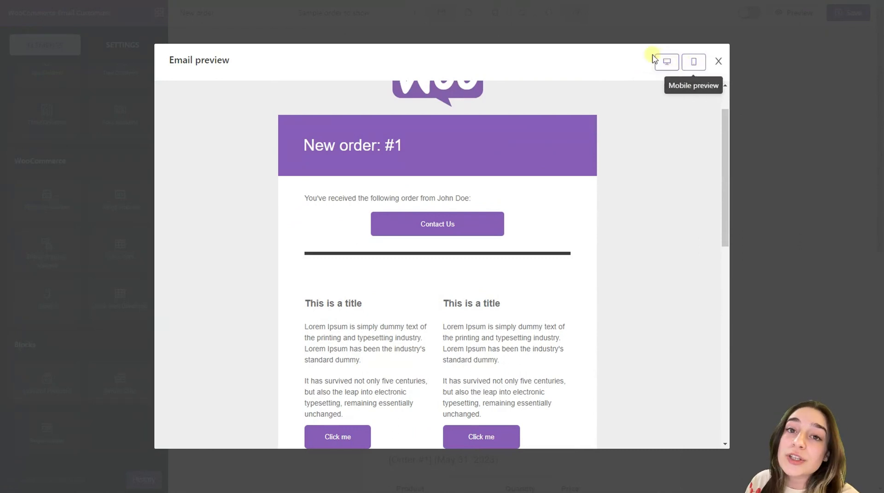
{"action": "left_click", "coordinate": [693, 62]}
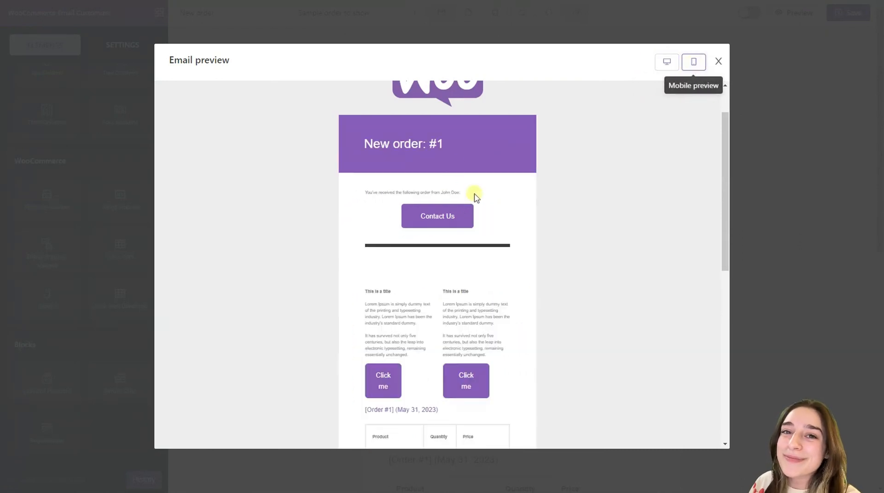
{"action": "left_click", "coordinate": [718, 62]}
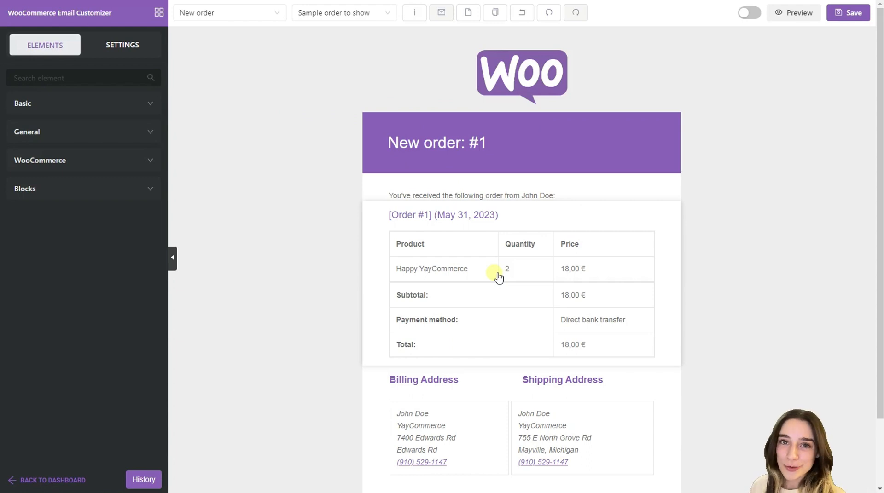
{"action": "mouse_move", "coordinate": [43, 416]}
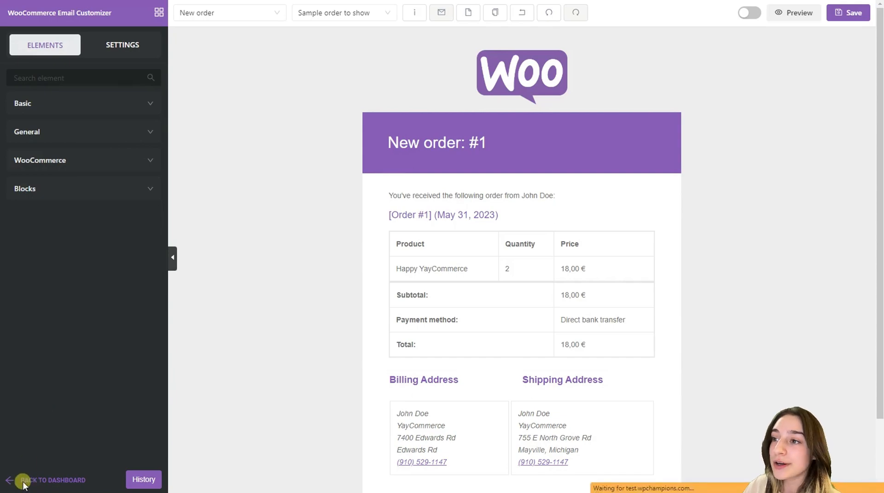
Leave the customizer for Marketing > Coupons and start a new coupon
{"action": "left_click", "coordinate": [21, 480]}
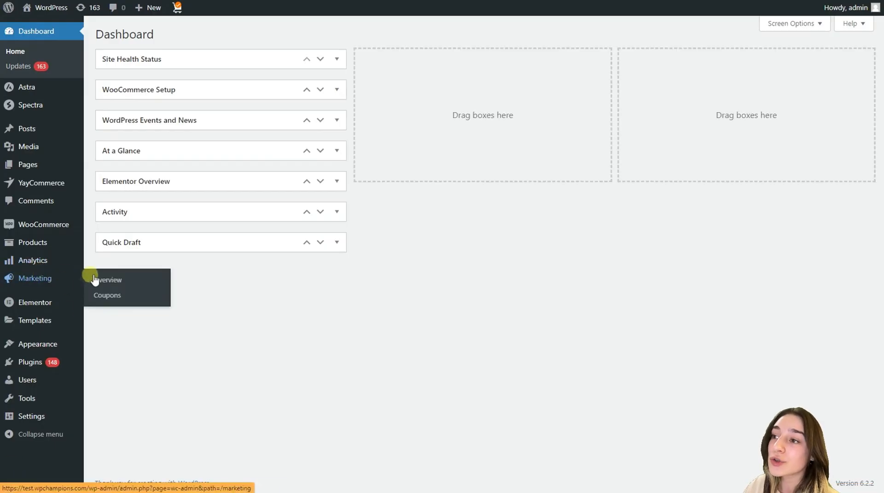
{"action": "left_click", "coordinate": [107, 295]}
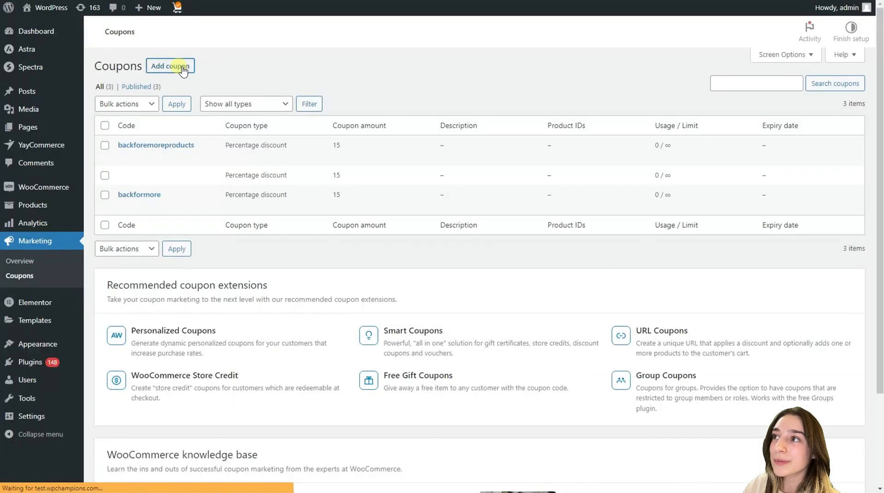
{"action": "left_click", "coordinate": [170, 66]}
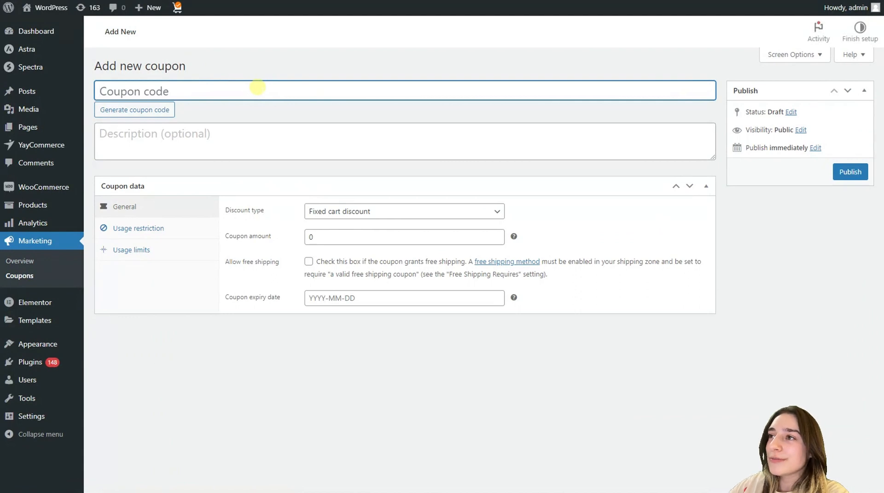
Publish coupon FOLLOWFORMORE as a 15% percentage discount
{"action": "type", "text": "FOLLOW"}
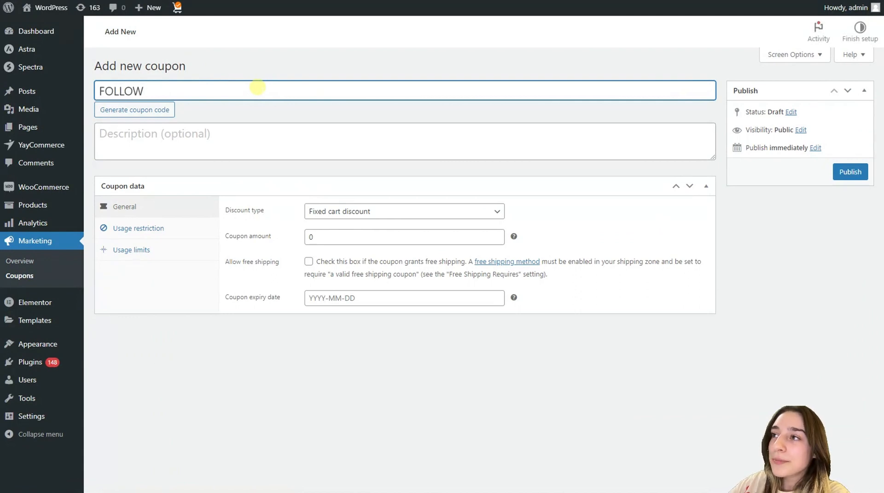
{"action": "type", "text": "FORMORE"}
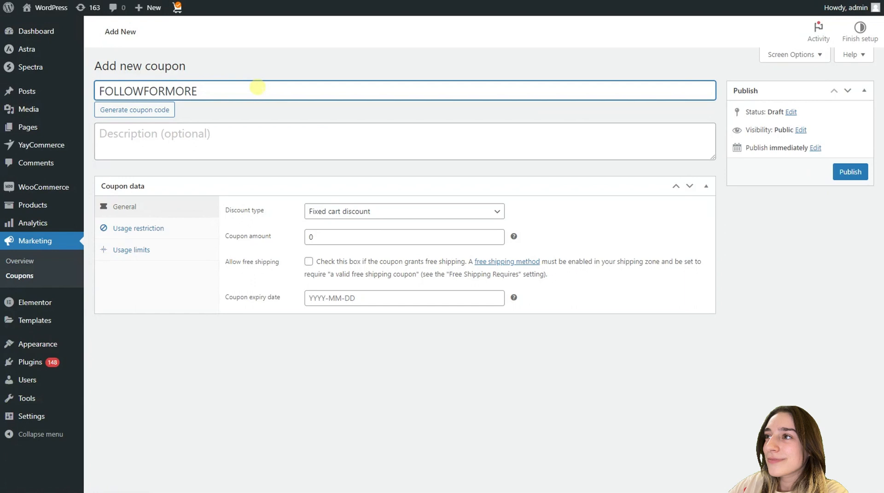
{"action": "mouse_move", "coordinate": [358, 221]}
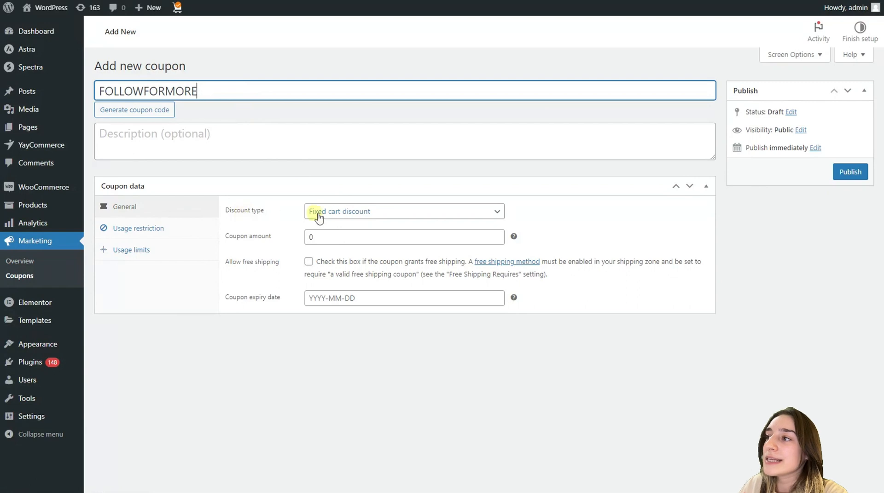
{"action": "left_click", "coordinate": [403, 212]}
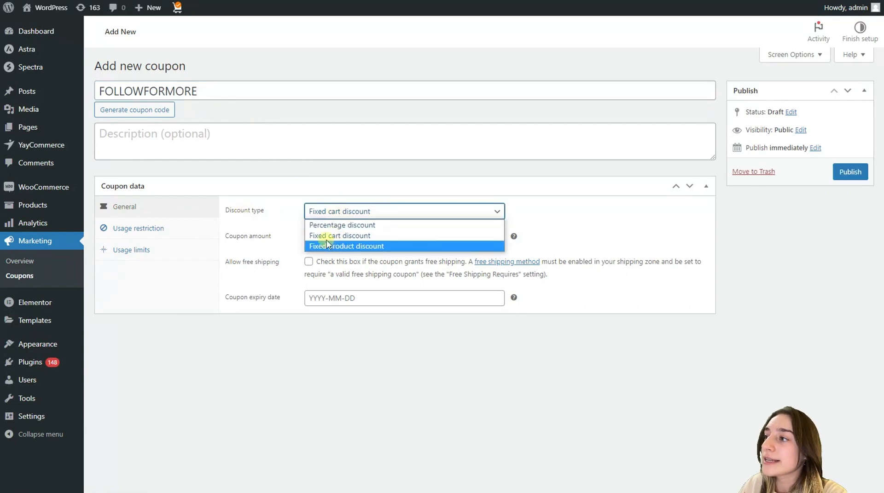
{"action": "left_click", "coordinate": [341, 225]}
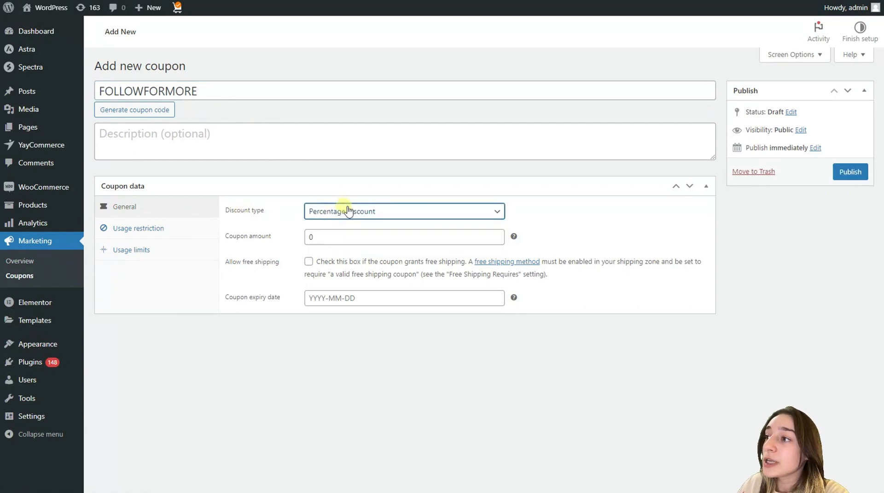
{"action": "left_click", "coordinate": [404, 237]}
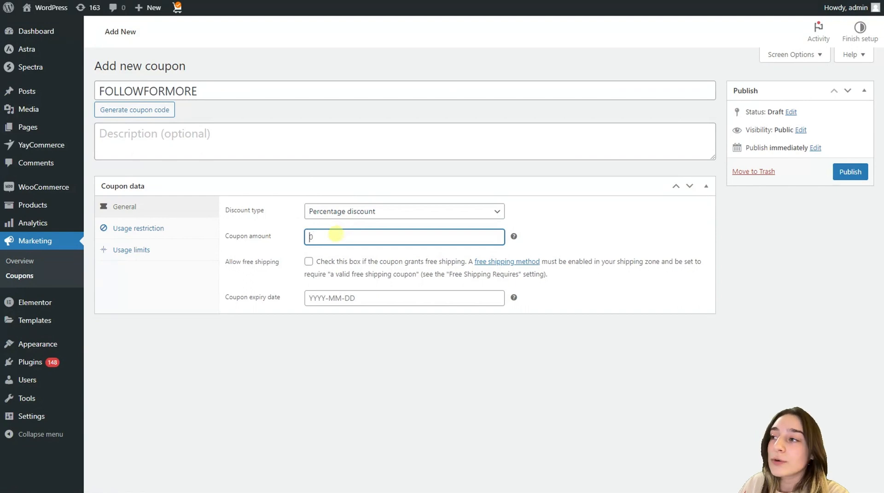
{"action": "type", "text": "15"}
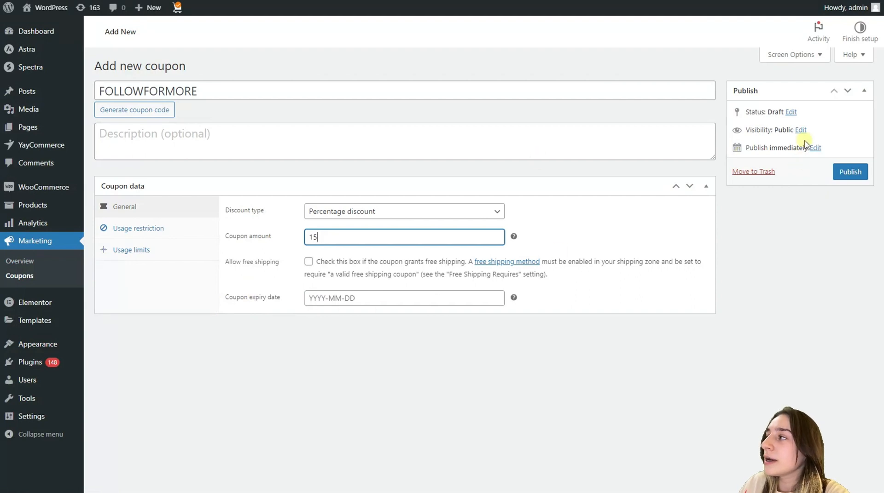
{"action": "left_click", "coordinate": [850, 172]}
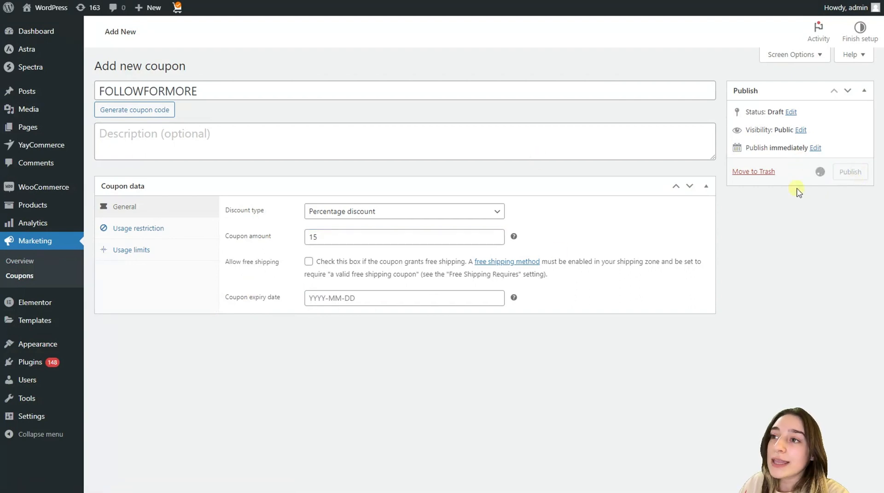
{"action": "left_click", "coordinate": [850, 171]}
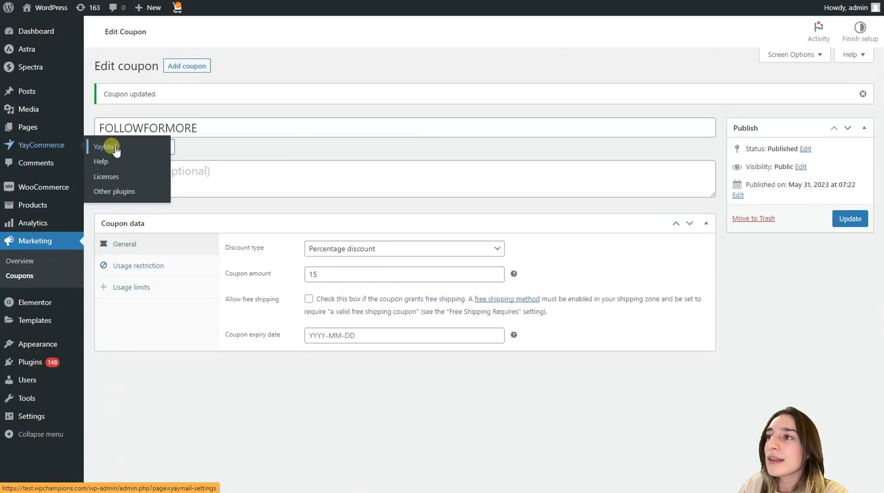
Back in YayMail, add a text block below the order table reading 'Thanks for being with us!'
{"action": "left_click", "coordinate": [105, 148]}
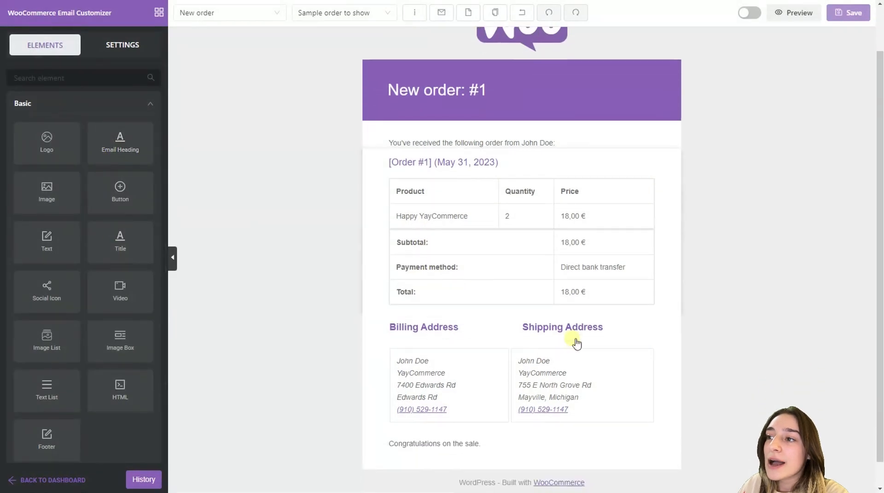
{"action": "left_click_drag", "start_coordinate": [46, 242], "coordinate": [256, 249]}
{"action": "type", "text": "t"}
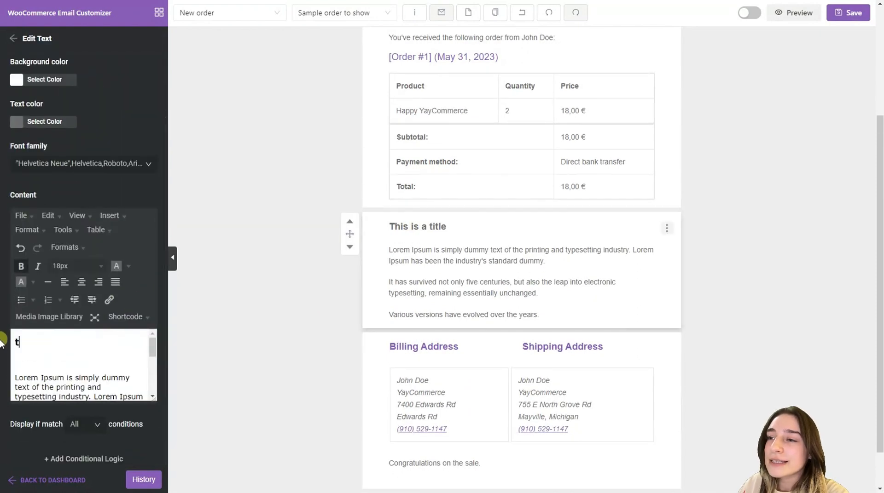
{"action": "type", "text": "T"}
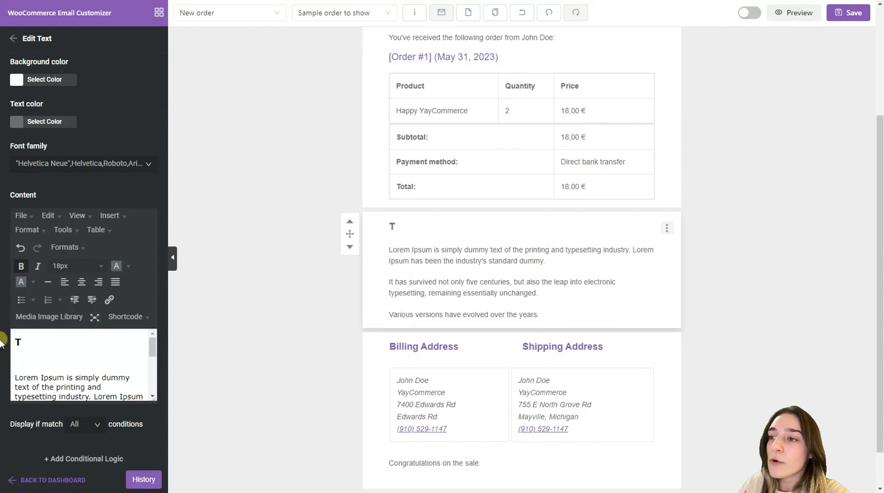
{"action": "type", "text": "Thanks for"}
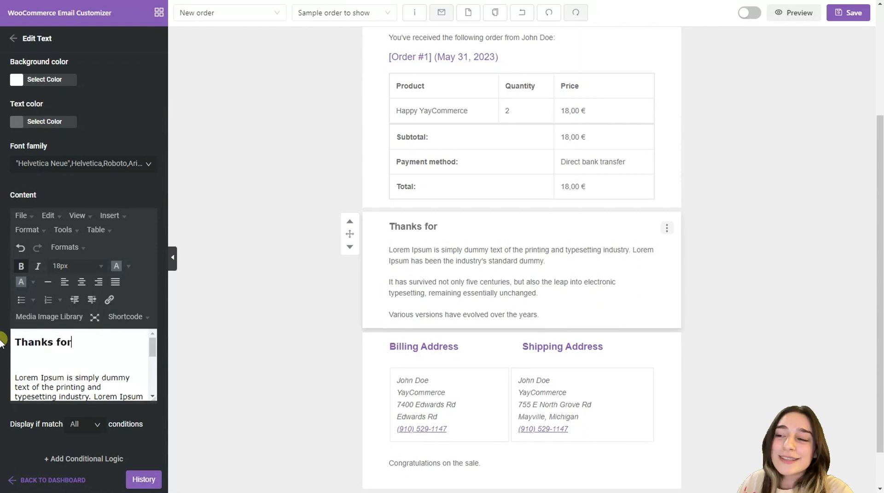
{"action": "type", "text": "being wit"}
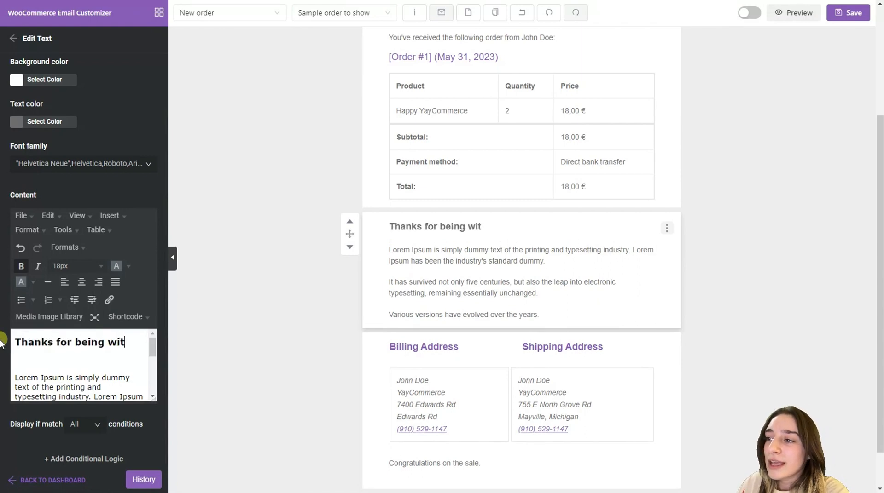
{"action": "type", "text": "h us!"}
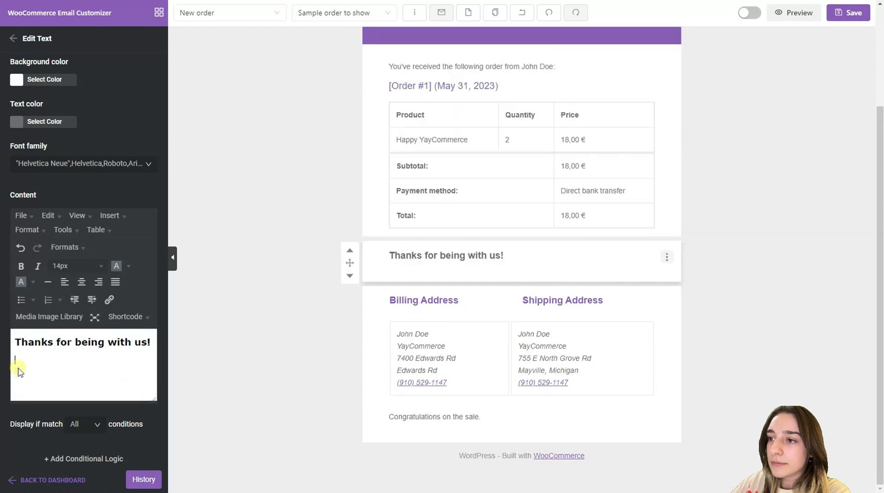
Add the line 'Coupon code: FOLLOWFORMORE' to the text block
{"action": "type", "text": "Coupon"}
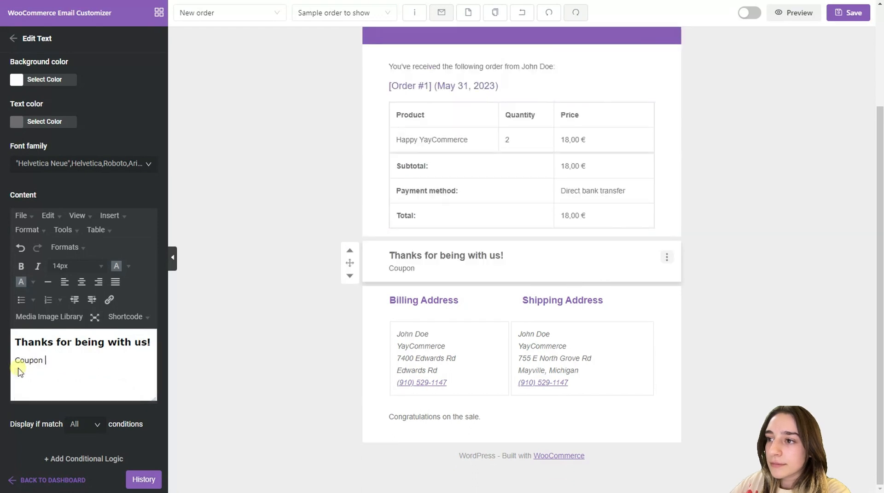
{"action": "type", "text": "code:"}
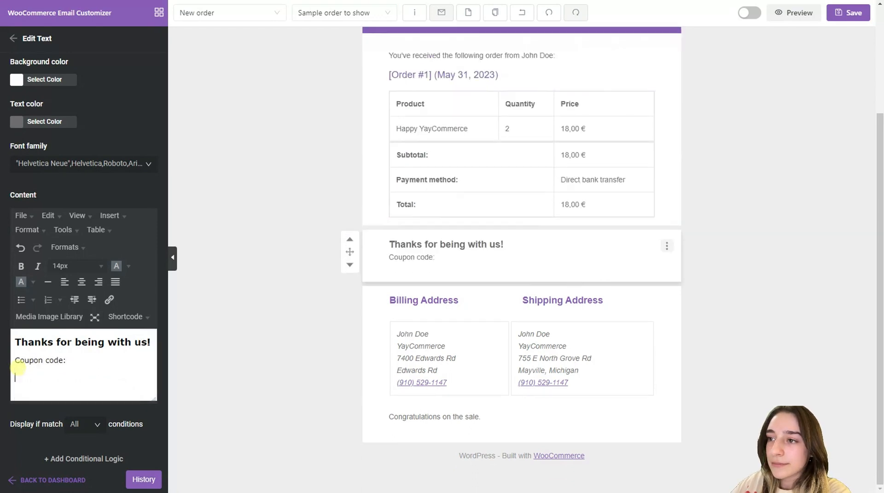
{"action": "type", "text": "FOLLOWFORMO"}
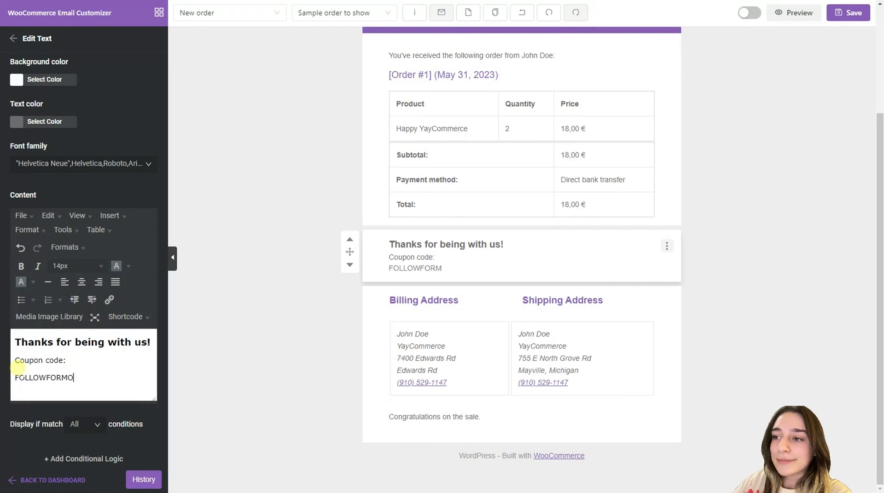
{"action": "type", "text": "RE"}
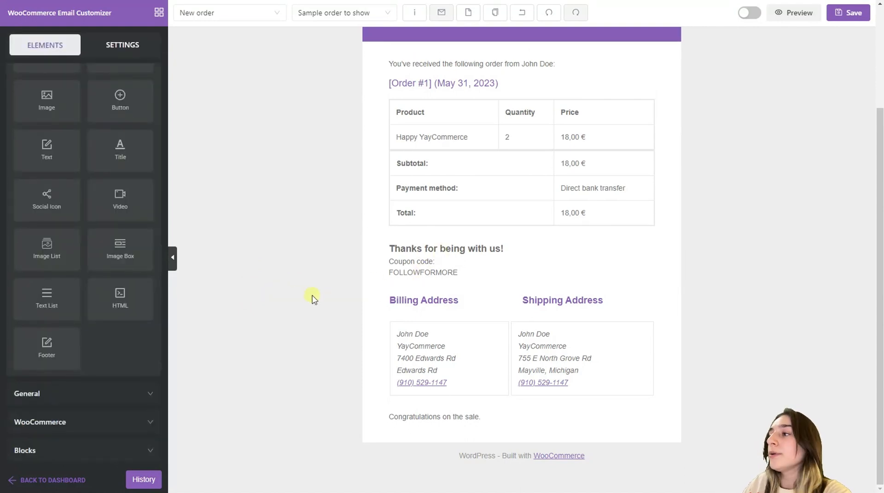
Set the coupon block's condition to Minimum order total with a value of 500
{"action": "left_click", "coordinate": [446, 248]}
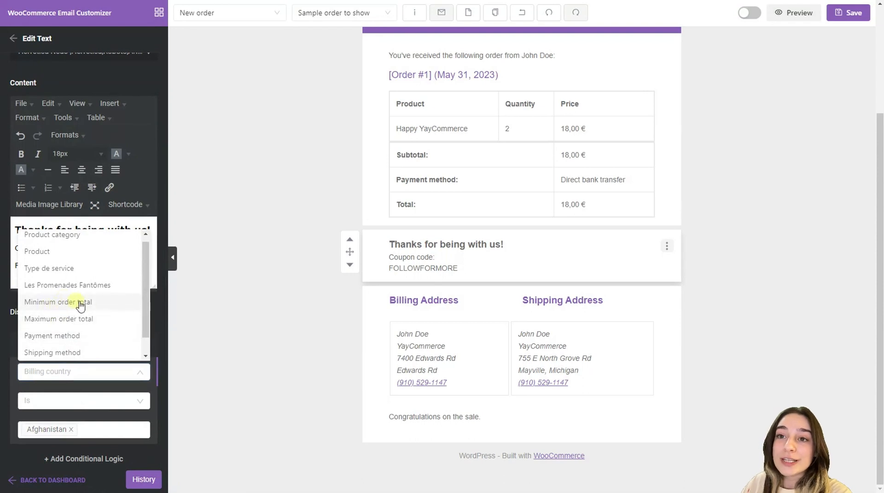
{"action": "left_click", "coordinate": [59, 302]}
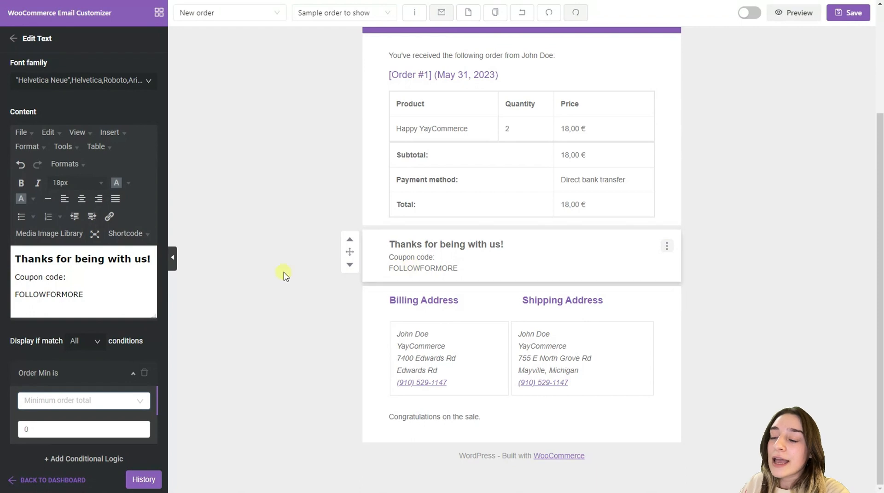
{"action": "mouse_move", "coordinate": [349, 240]}
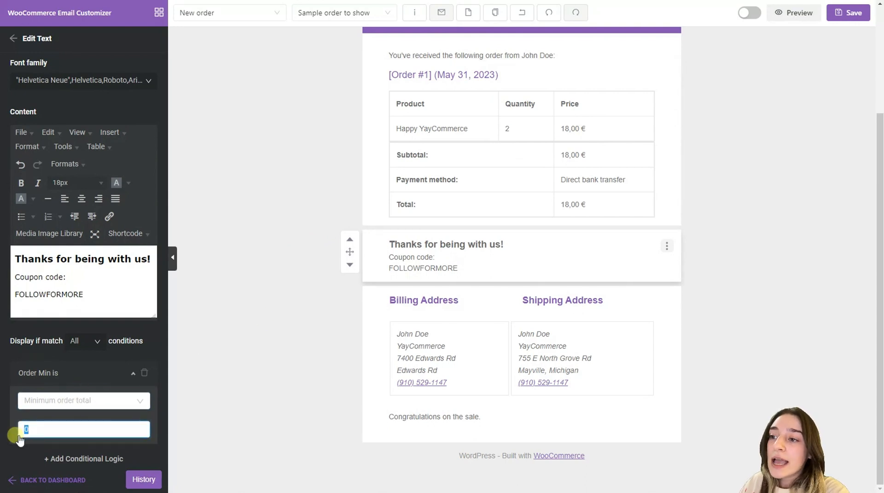
{"action": "type", "text": "500"}
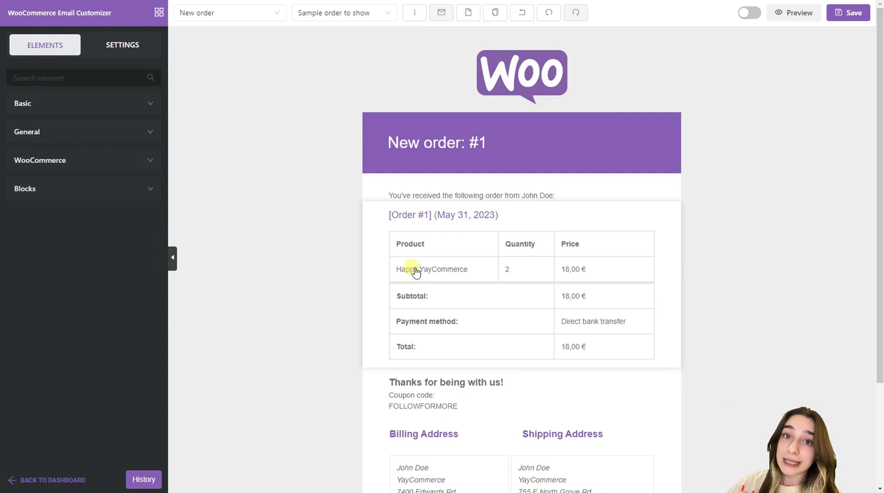
{"action": "mouse_move", "coordinate": [388, 259]}
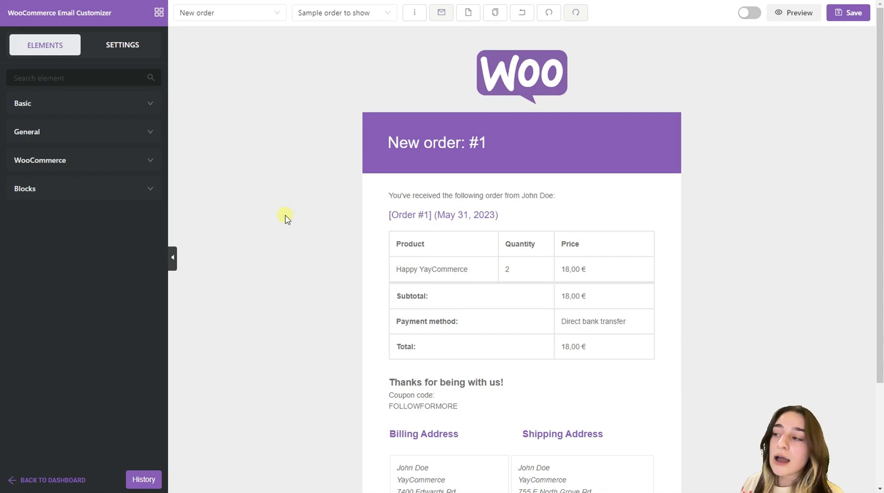
{"action": "mouse_move", "coordinate": [85, 71]}
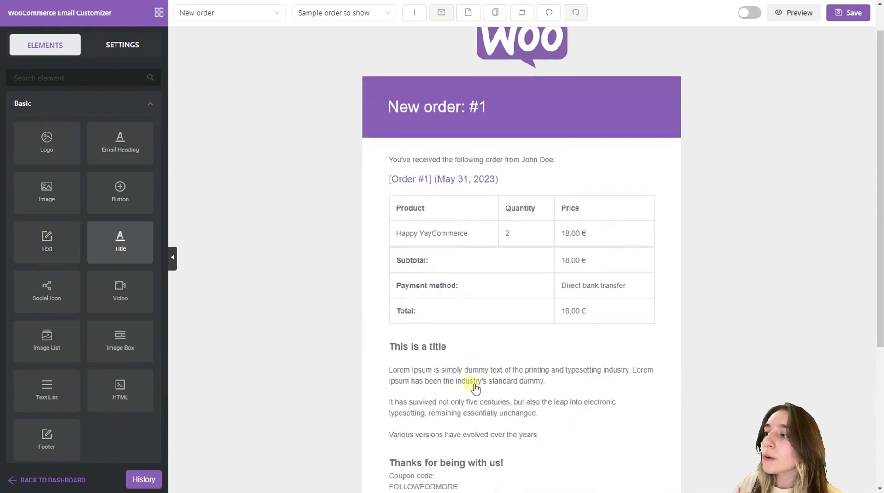
Scroll the email preview to reach the coupon message area
{"action": "scroll", "scroll_direction": "down", "scroll_amount": 3}
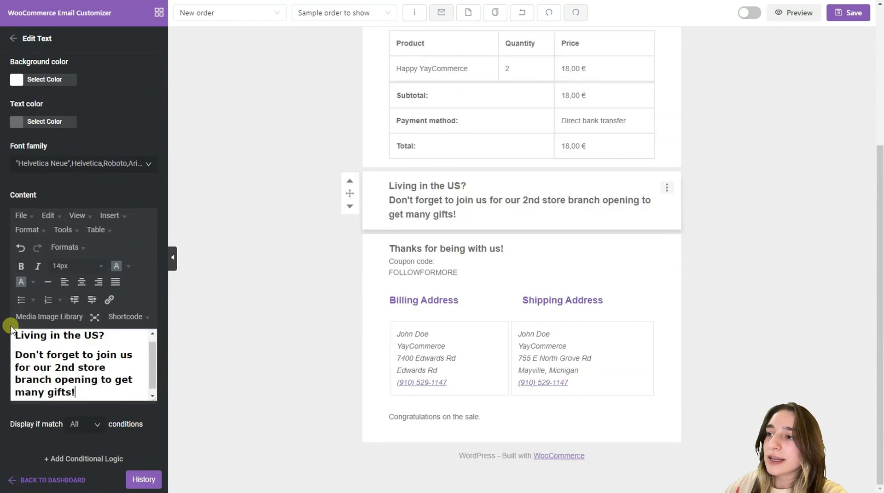
{"action": "mouse_move", "coordinate": [404, 195]}
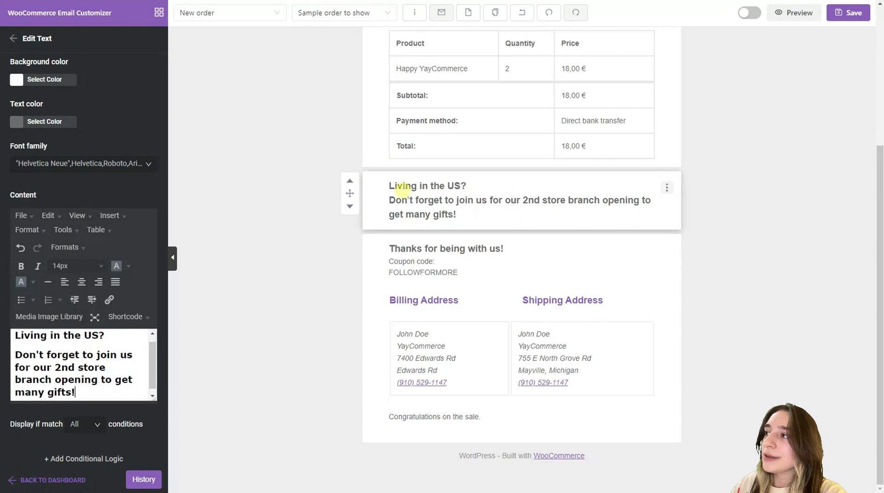
{"action": "mouse_move", "coordinate": [477, 210]}
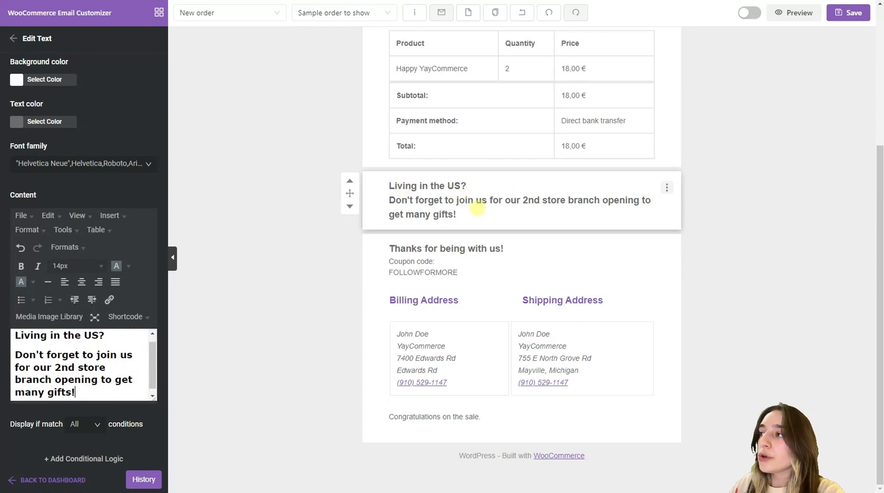
{"action": "mouse_move", "coordinate": [506, 218]}
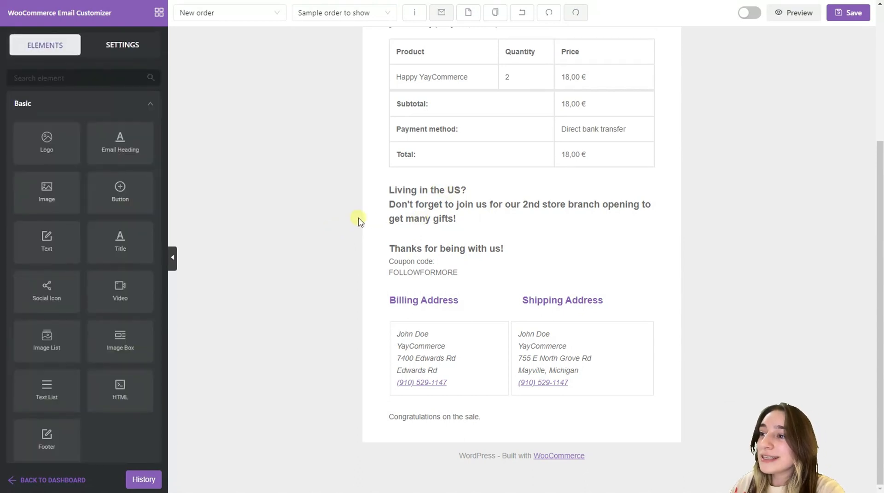
Add a Billing country condition to the US block, replacing Afghanistan with United States (US)
{"action": "left_click", "coordinate": [519, 205]}
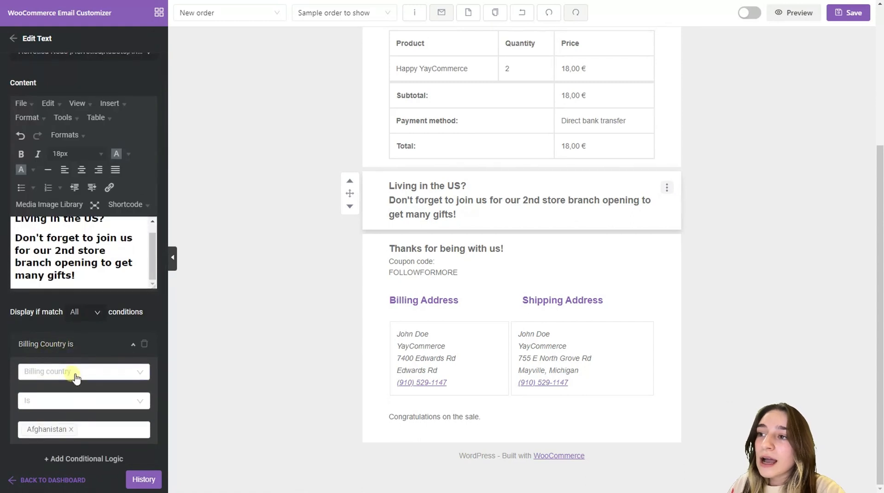
{"action": "left_click", "coordinate": [76, 372]}
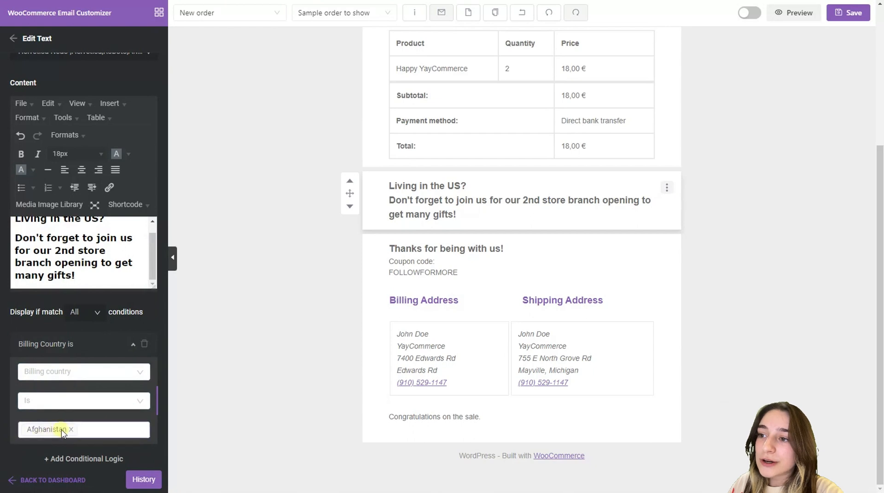
{"action": "left_click", "coordinate": [73, 429]}
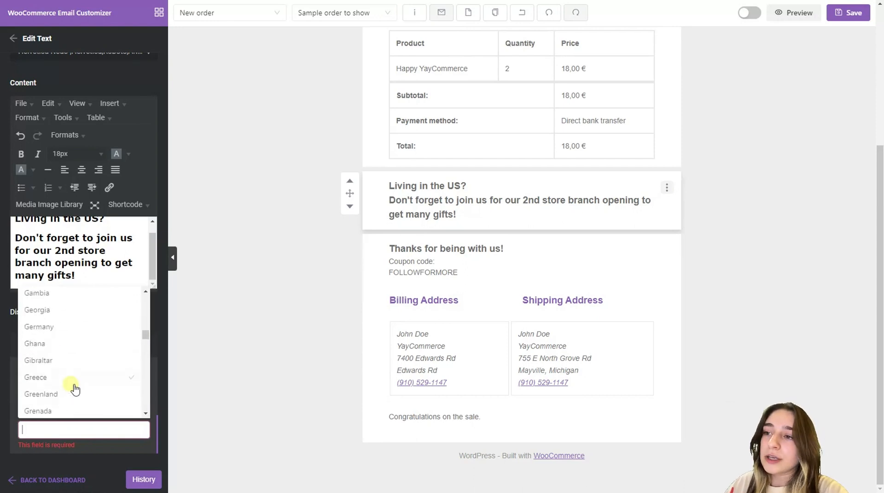
{"action": "scroll", "scroll_direction": "down", "scroll_amount": 3}
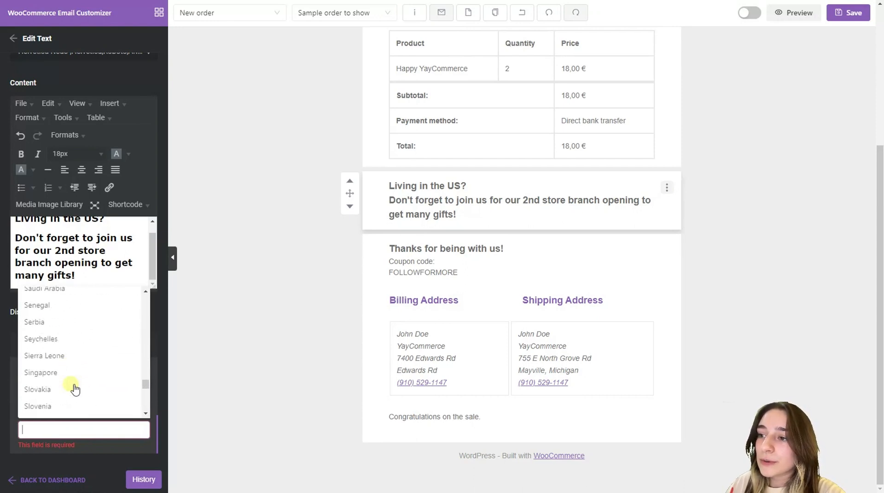
{"action": "scroll", "scroll_direction": "down", "scroll_amount": 3}
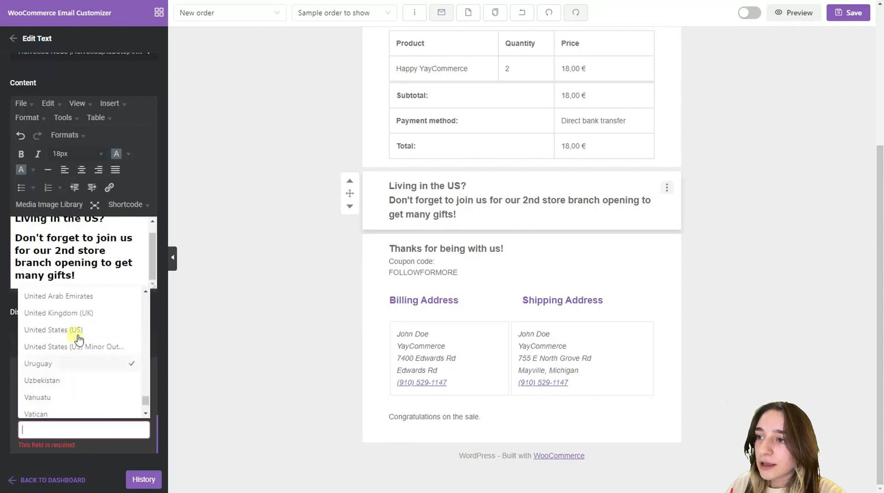
{"action": "left_click", "coordinate": [60, 331]}
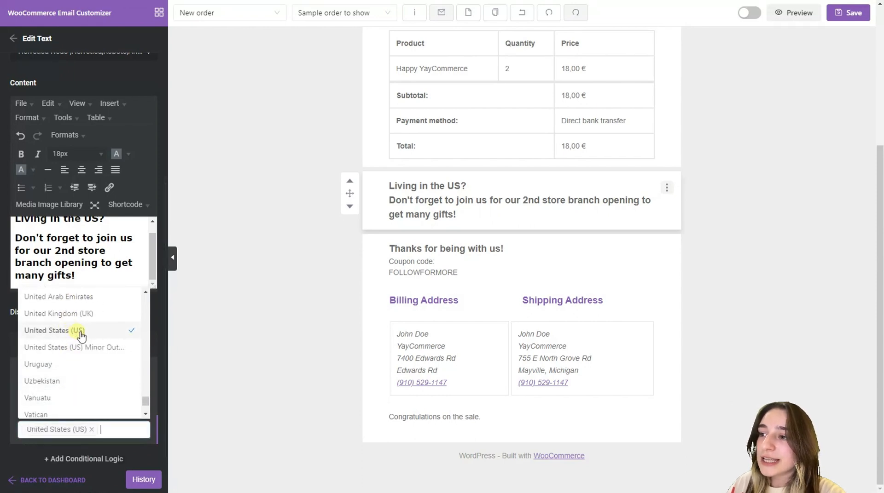
{"action": "left_click", "coordinate": [92, 430]}
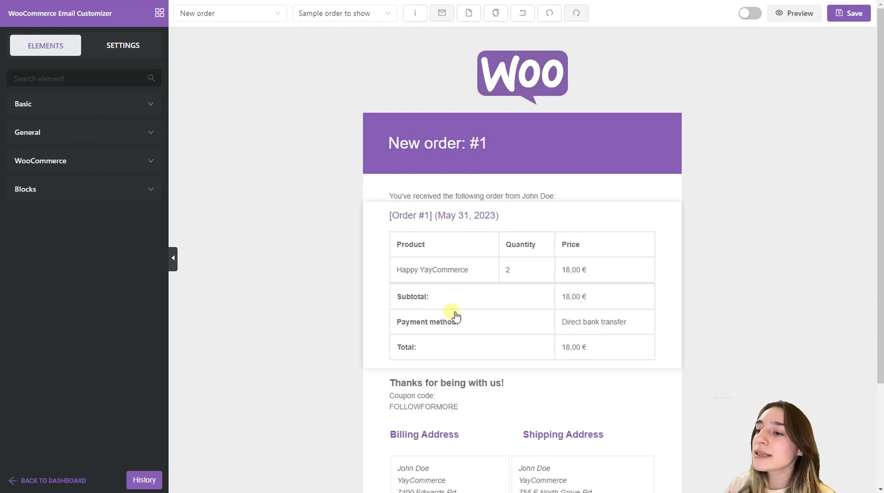
Select the 'Get 15% off when buying online!' text block to edit its settings
{"action": "scroll", "scroll_direction": "down", "scroll_amount": 3}
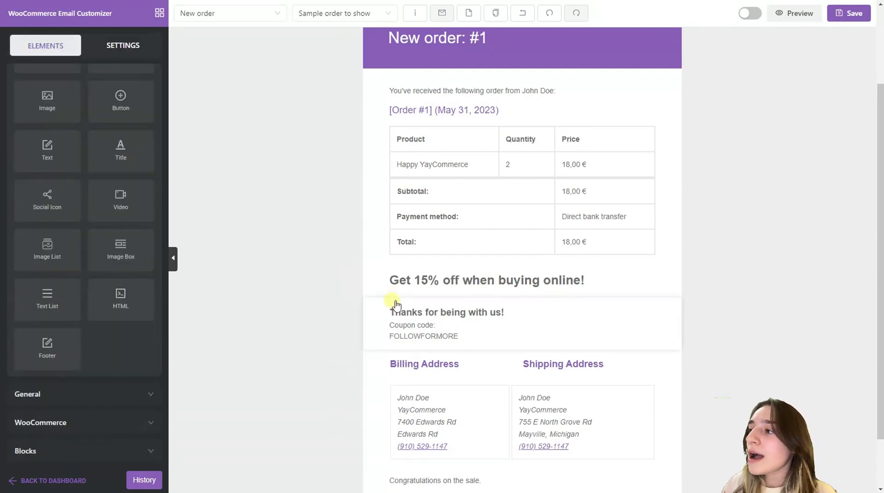
{"action": "left_click", "coordinate": [485, 280]}
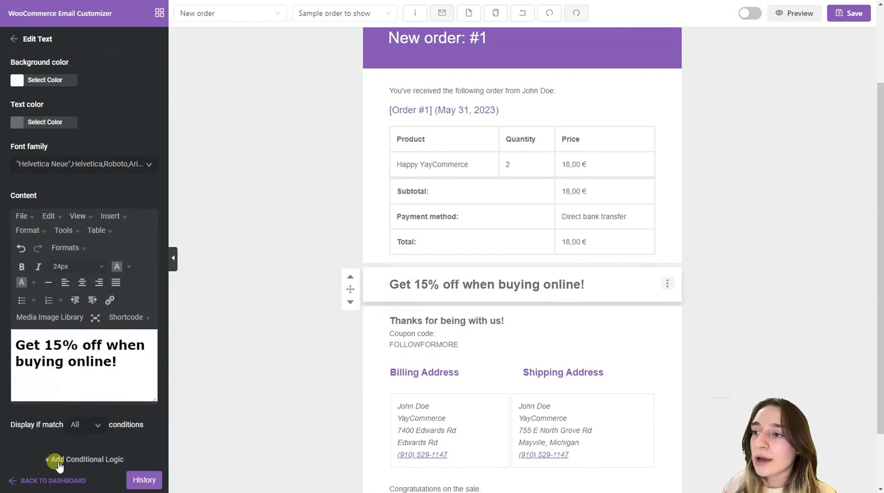
Add a conditional logic rule to the discount text based on Payment method
{"action": "left_click", "coordinate": [57, 460]}
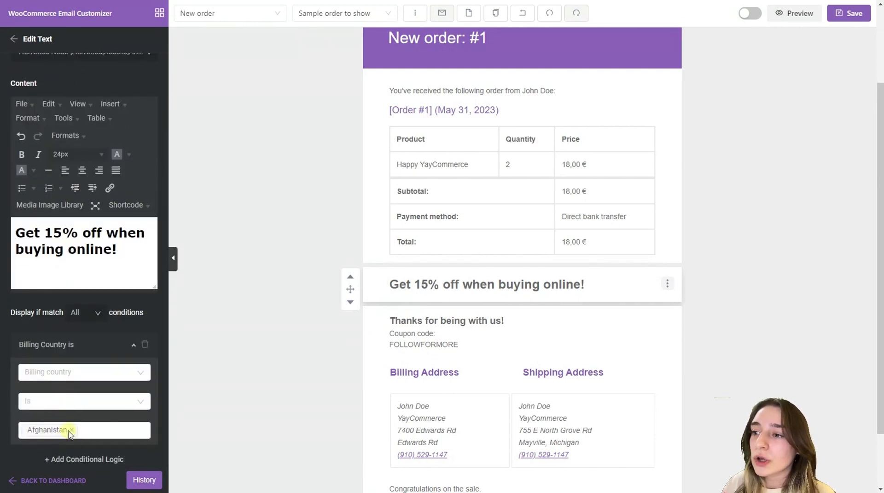
{"action": "left_click", "coordinate": [84, 372]}
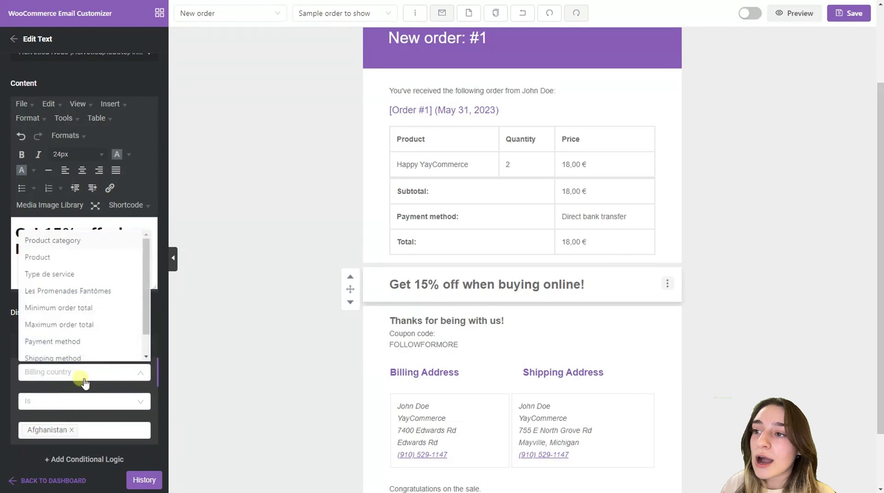
{"action": "scroll", "scroll_direction": "down", "scroll_amount": 3}
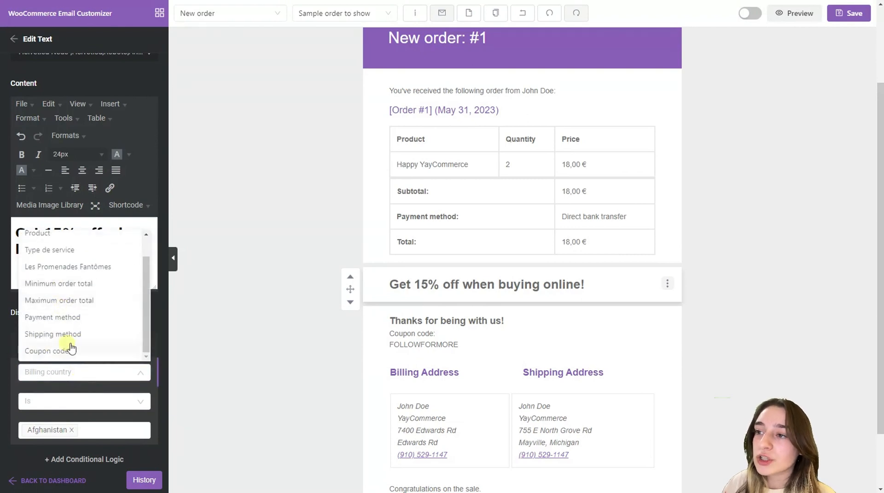
{"action": "mouse_move", "coordinate": [65, 323]}
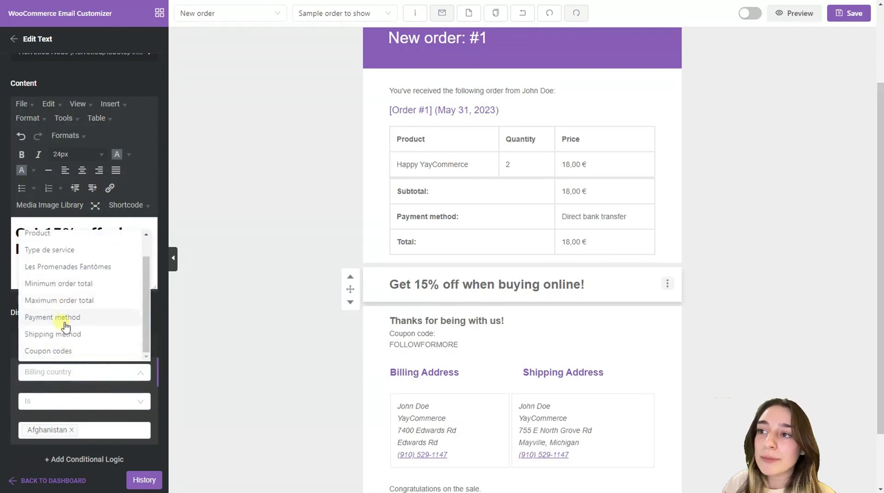
{"action": "left_click", "coordinate": [52, 318]}
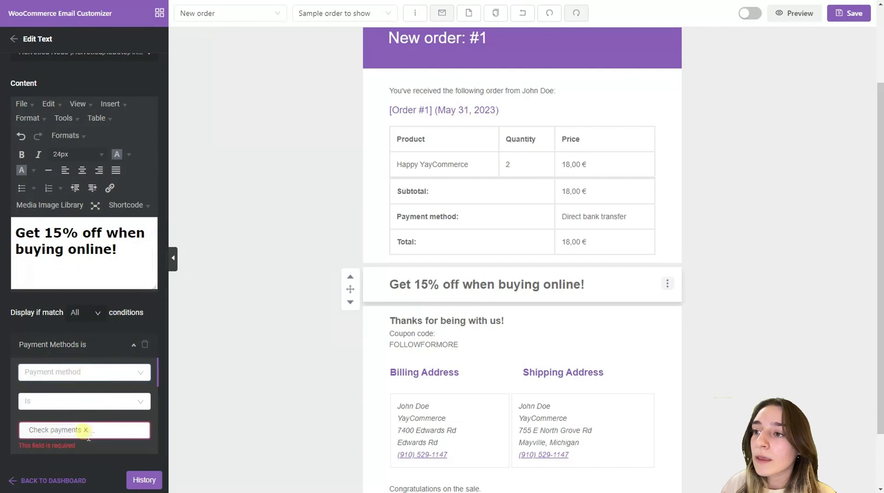
Select Cash on delivery and Check payments as the payment method values
{"action": "left_click", "coordinate": [85, 430]}
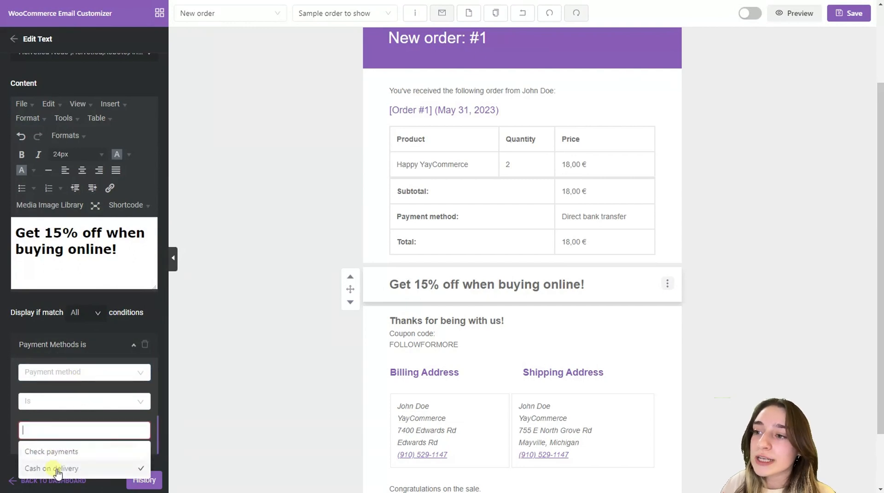
{"action": "left_click", "coordinate": [52, 469]}
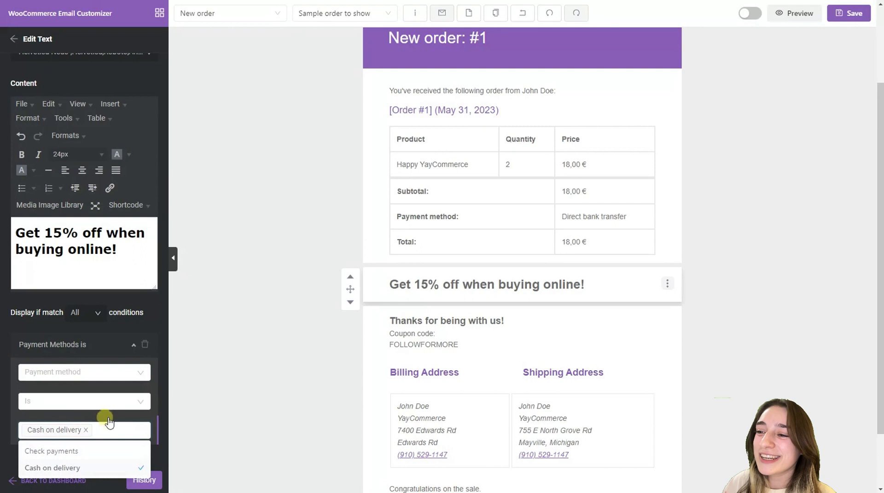
{"action": "mouse_move", "coordinate": [115, 407]}
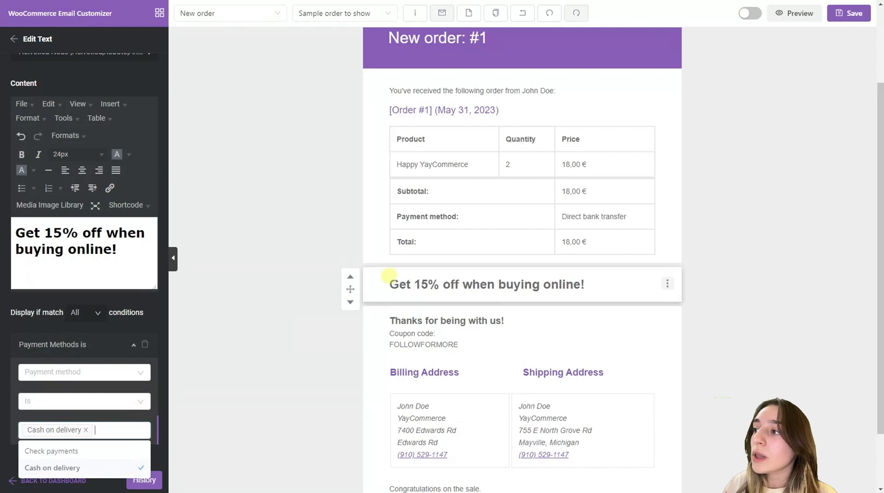
{"action": "mouse_move", "coordinate": [188, 391]}
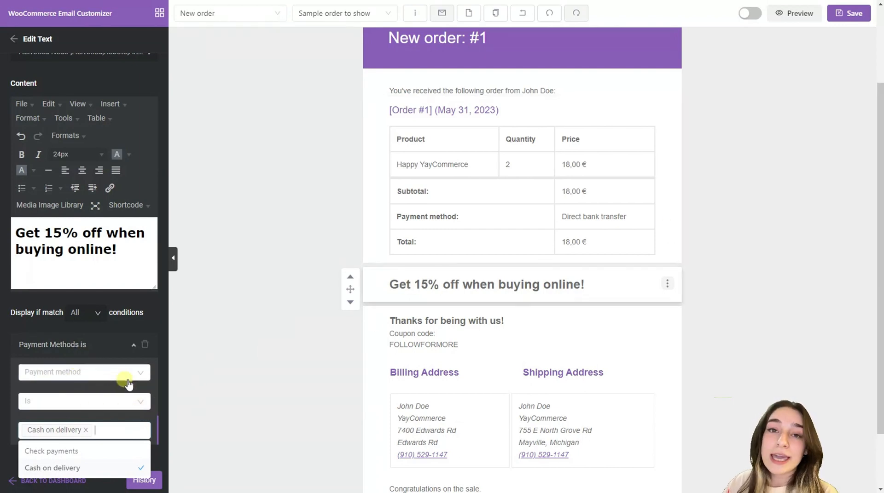
{"action": "left_click", "coordinate": [49, 452]}
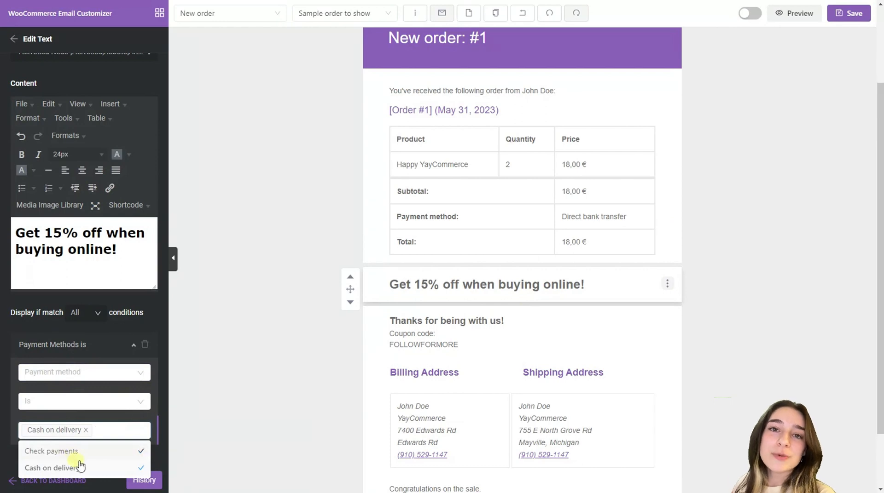